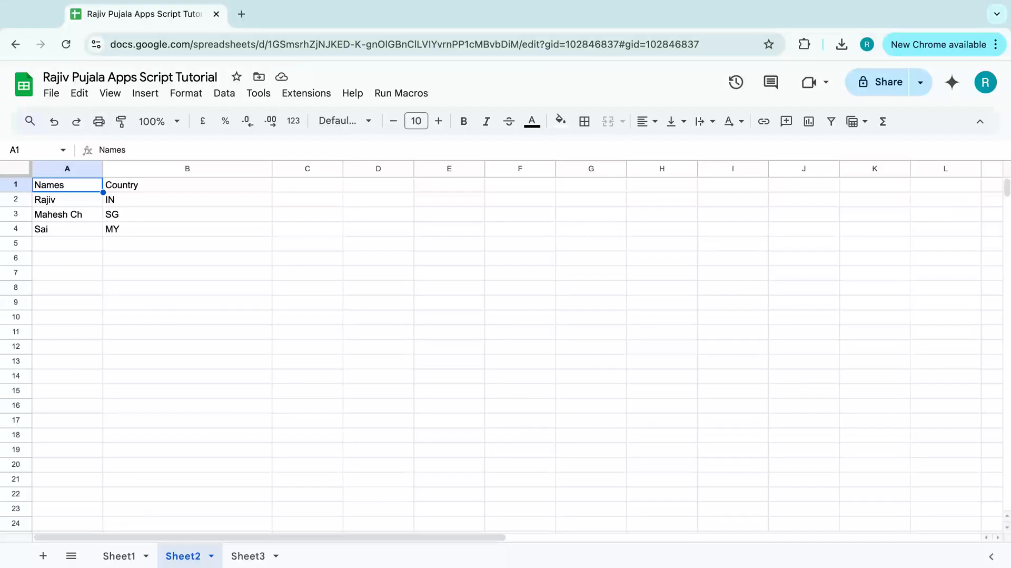
pyautogui.moveTo(307, 92)
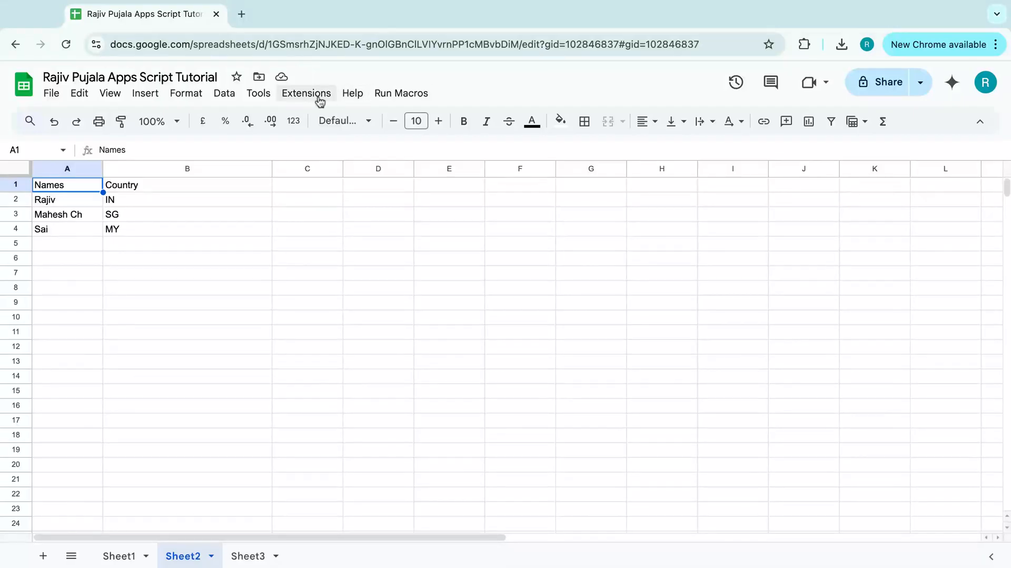
# Step: Launch the spreadsheet's Apps Script project from Extensions in a new tab
pyautogui.click(241, 14)
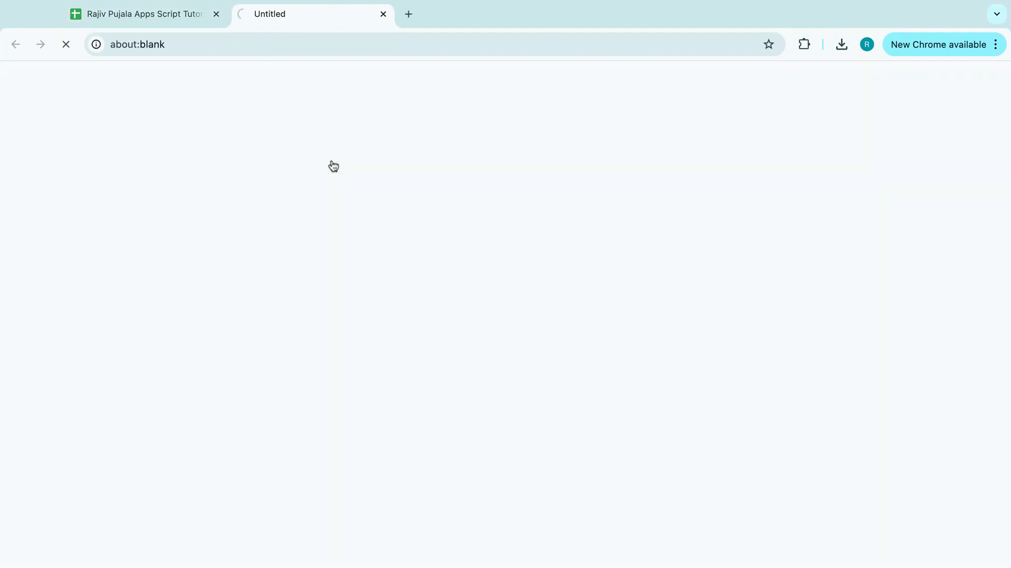
pyautogui.moveTo(225, 68)
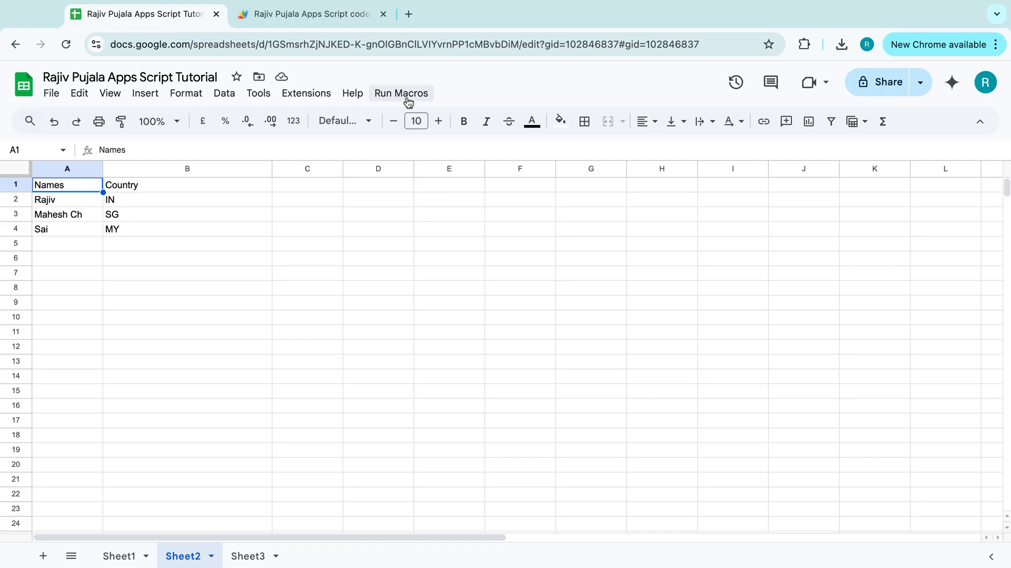
# Step: Run the 'Clear the data in Sheet2 tab' macro, then reopen Run Macros for the copy macro
pyautogui.click(400, 93)
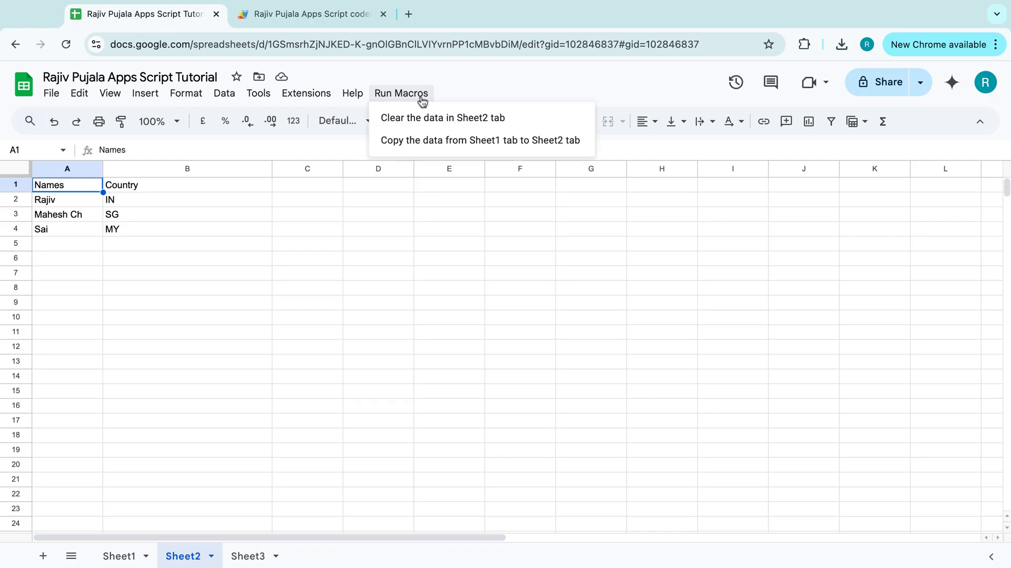
pyautogui.moveTo(443, 117)
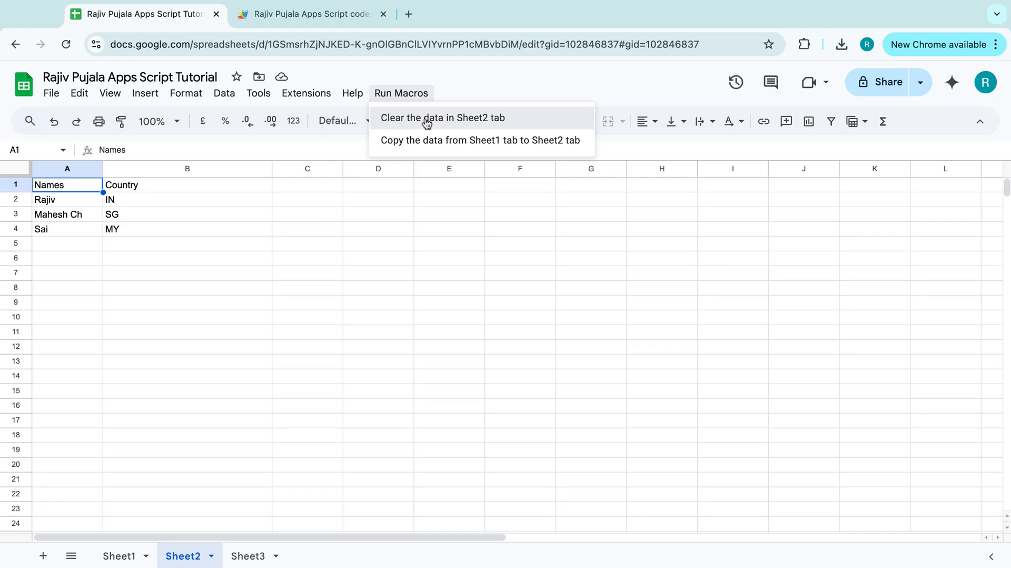
pyautogui.click(442, 118)
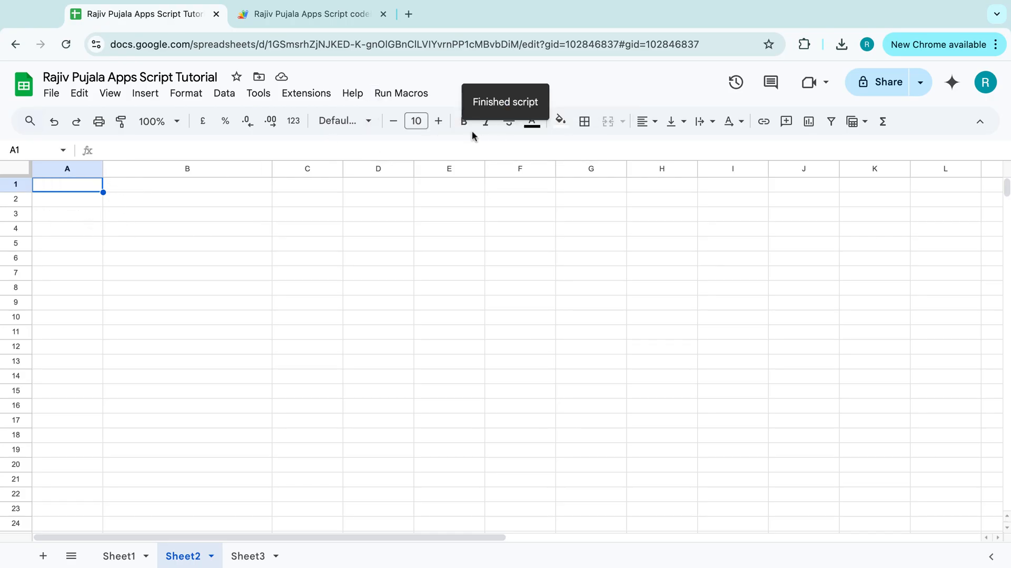
pyautogui.moveTo(401, 93)
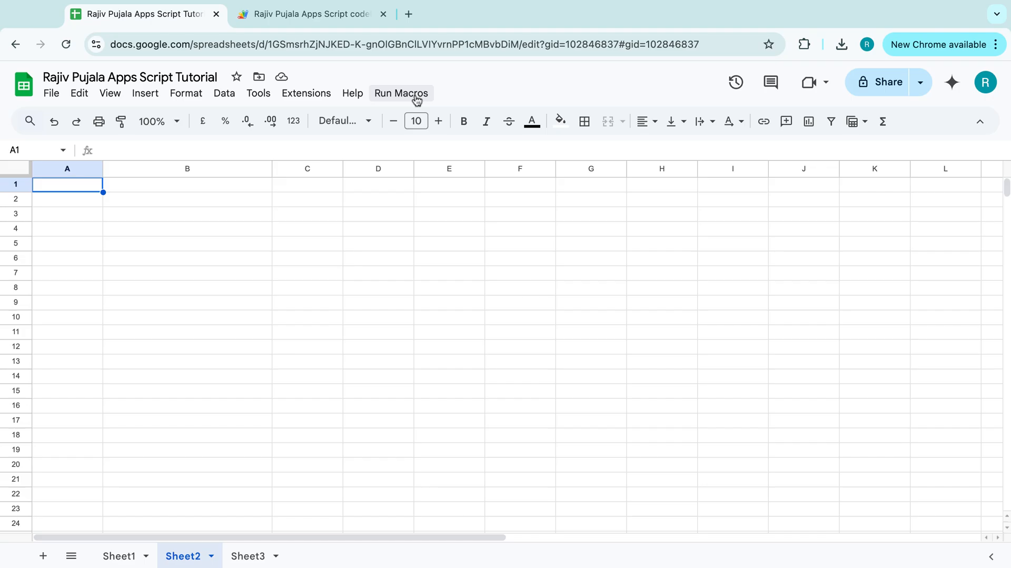
pyautogui.click(400, 93)
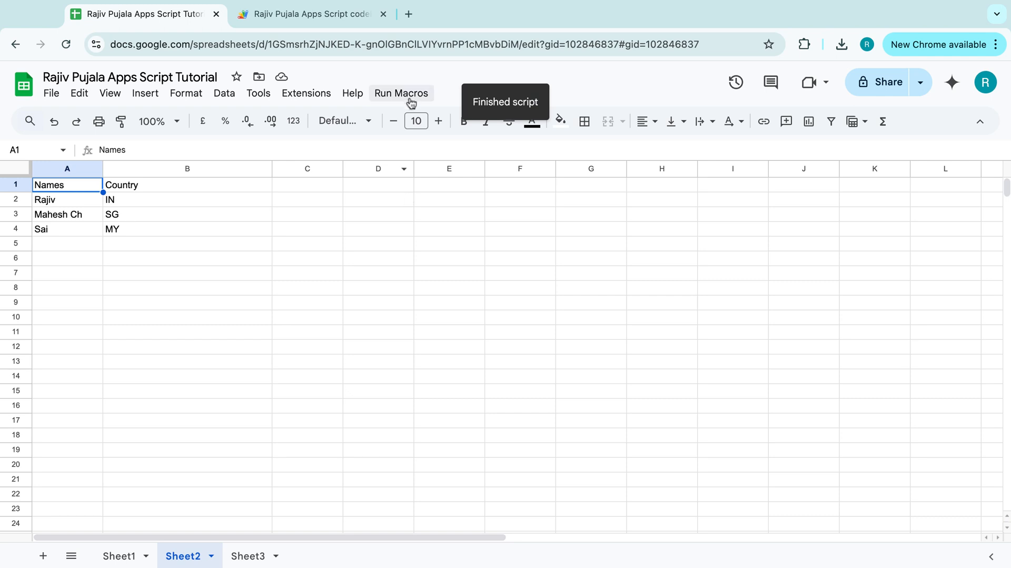
pyautogui.click(400, 93)
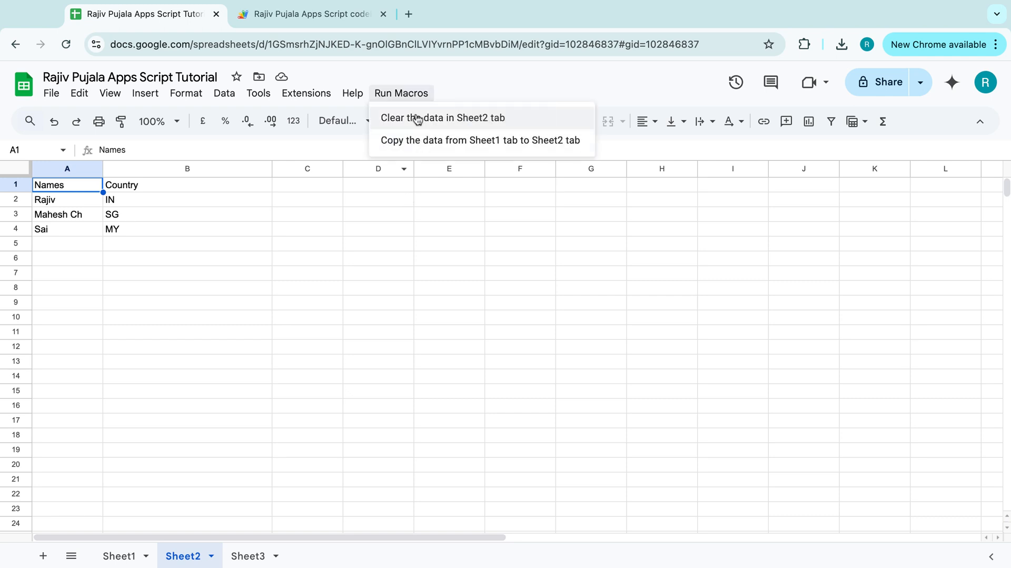
pyautogui.moveTo(419, 123)
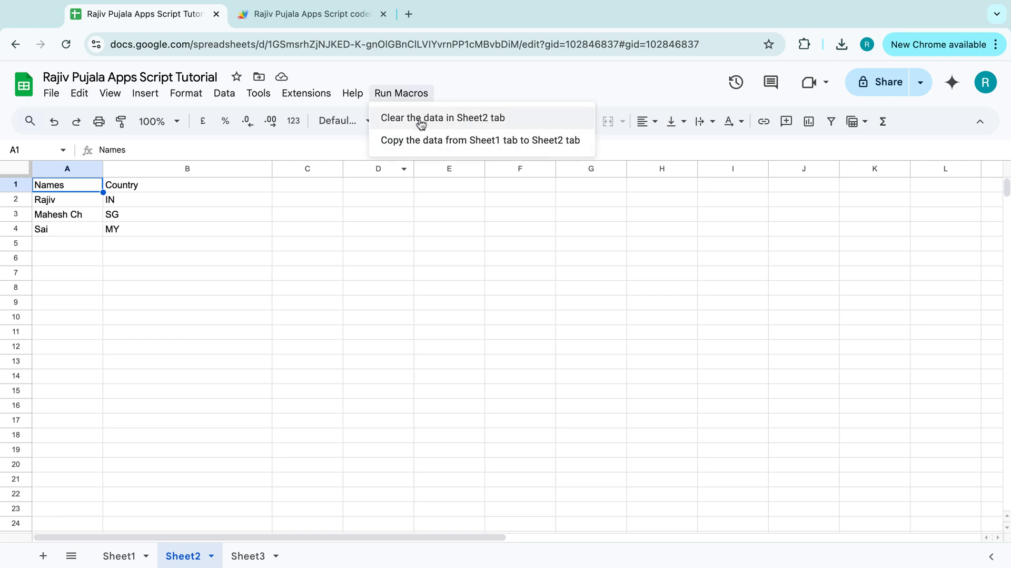
pyautogui.moveTo(423, 140)
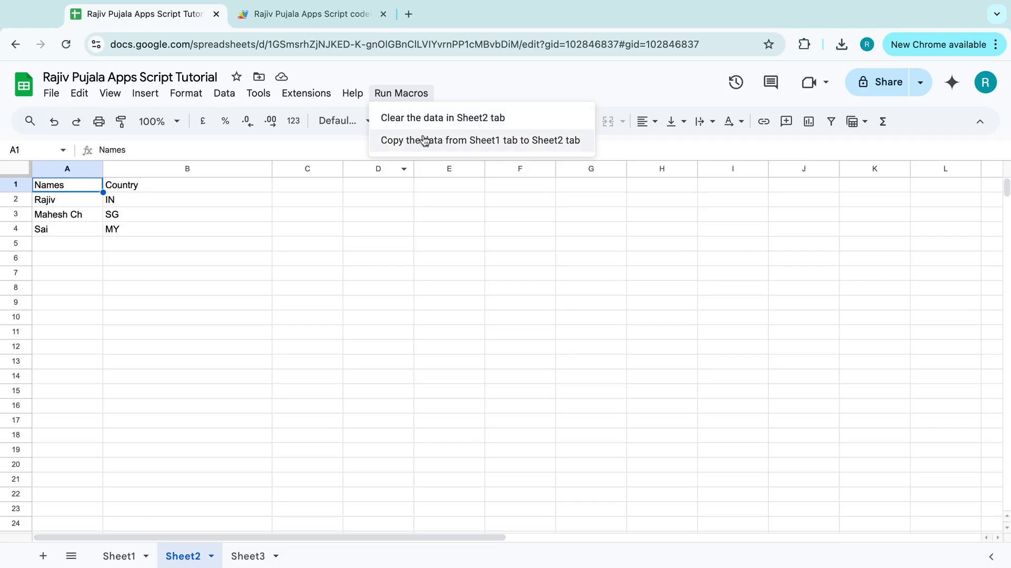
pyautogui.moveTo(423, 124)
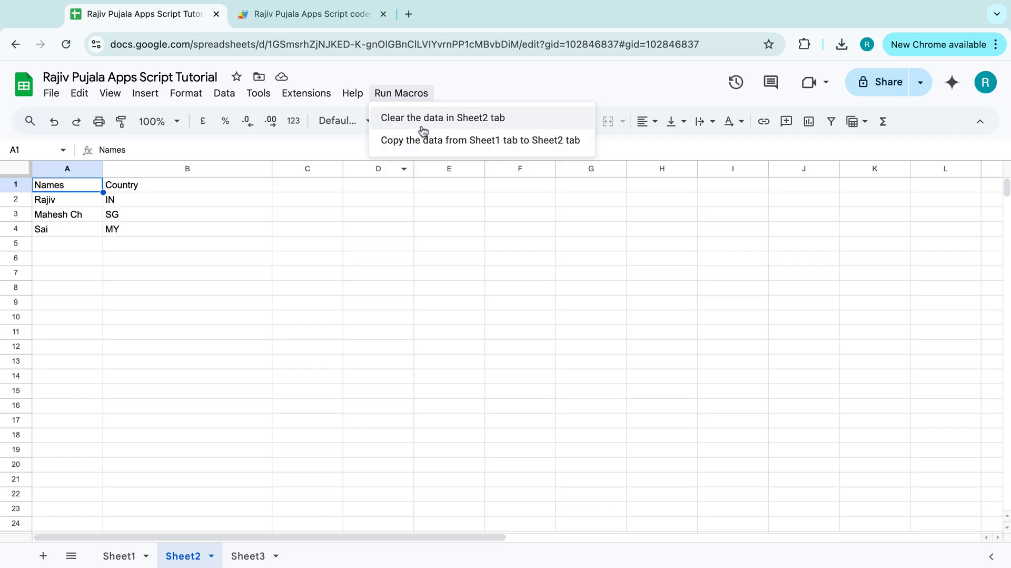
pyautogui.moveTo(423, 140)
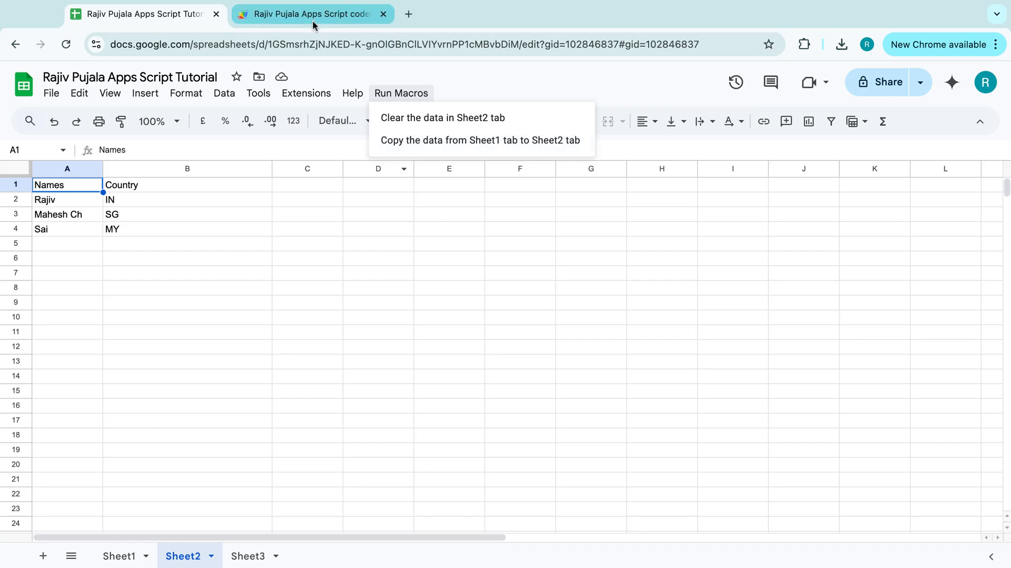
# Step: Add a new script file named 'Multiple Functions' to the Apps Script project
pyautogui.click(309, 14)
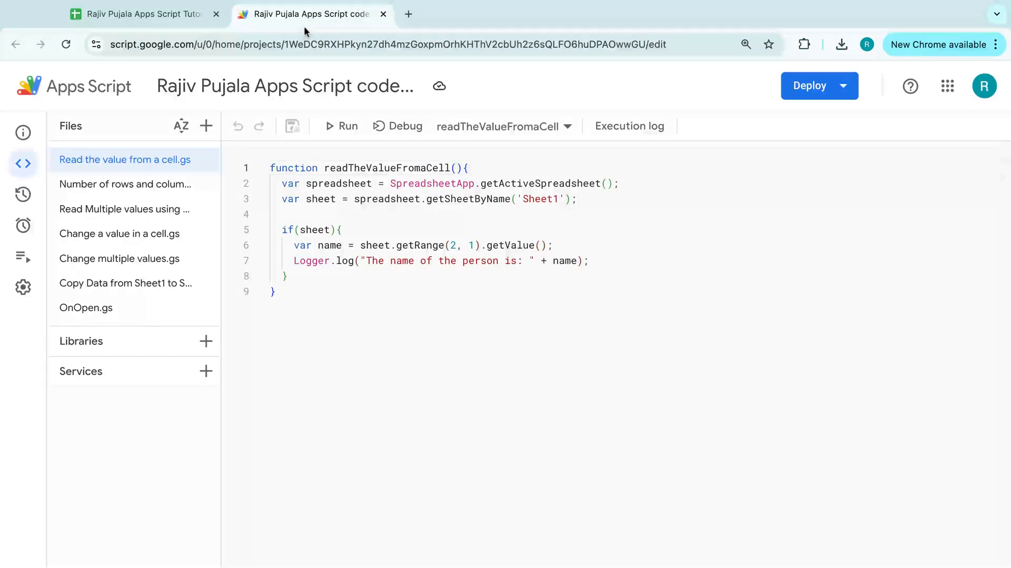
pyautogui.click(87, 307)
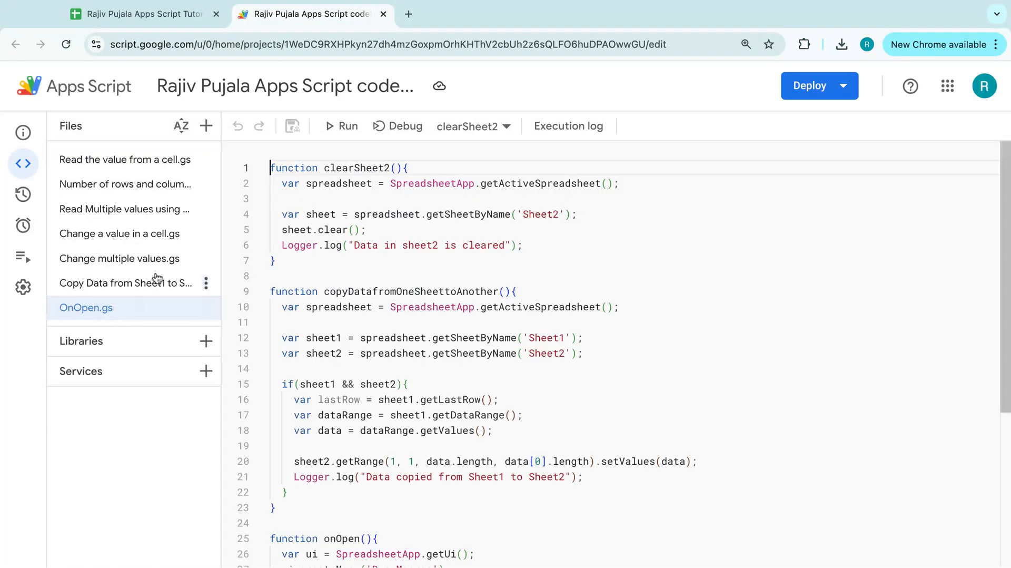
pyautogui.click(207, 126)
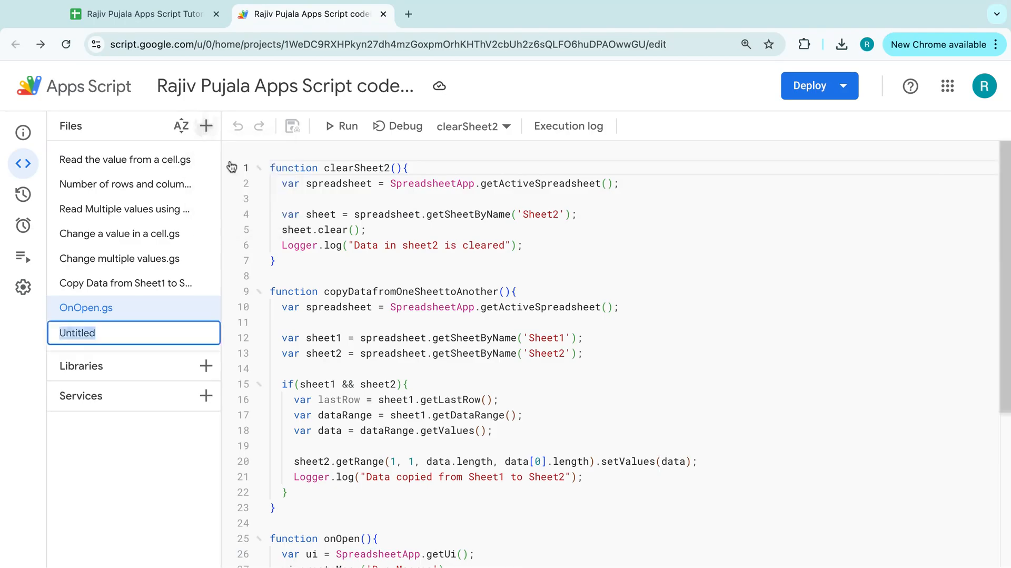
pyautogui.write('M')
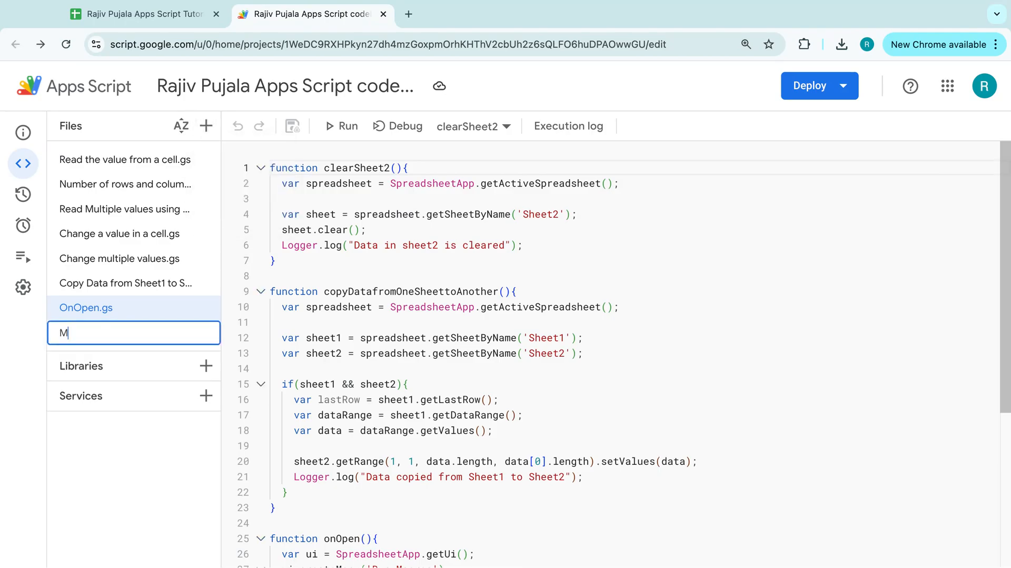
pyautogui.write('ultip')
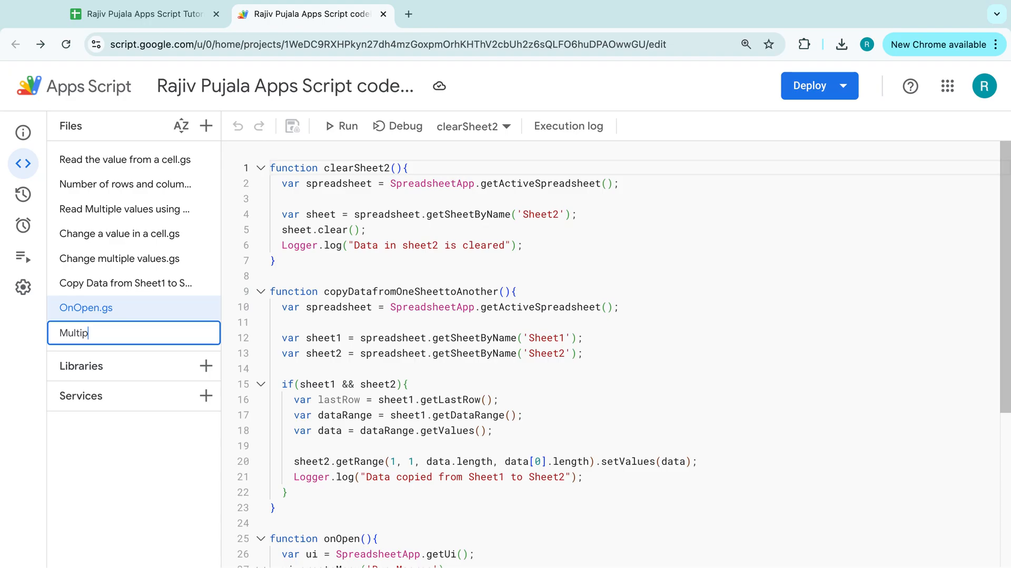
pyautogui.write('le Funcyions')
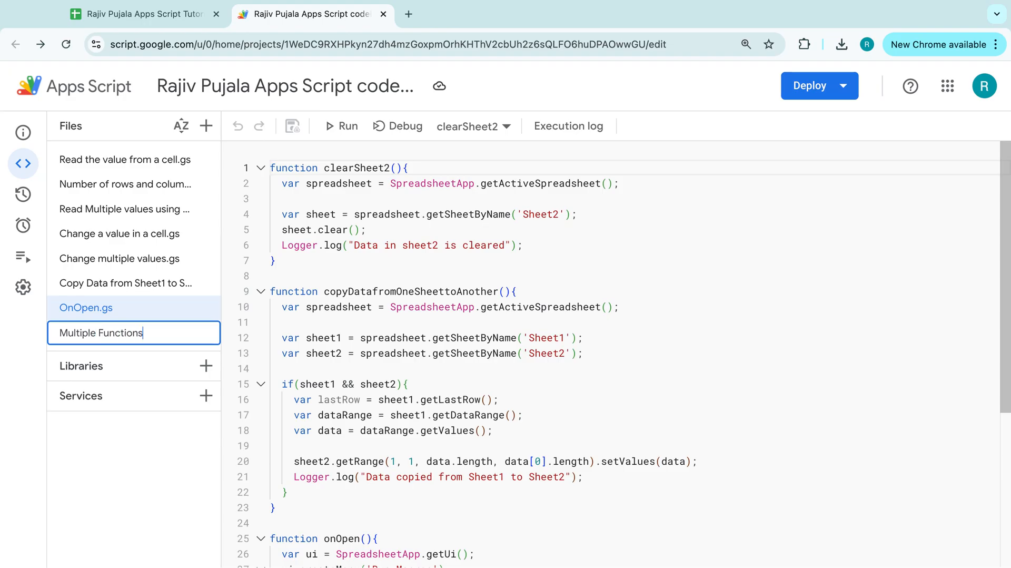
pyautogui.press('Return')
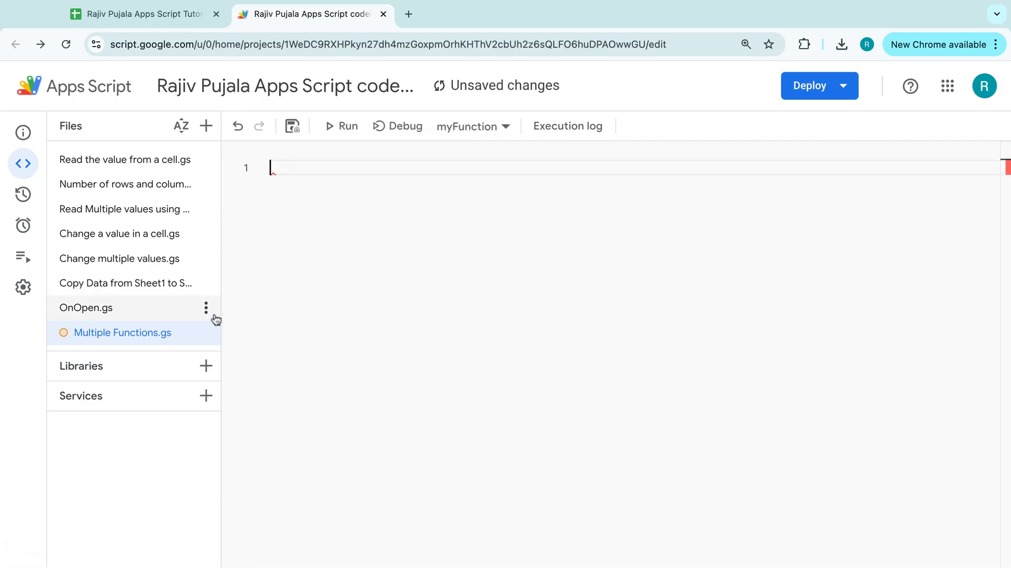
# Step: Write the multipleFunctions function with a clearSheet2() call, checking names in OnOpen.gs
pyautogui.write('function muk')
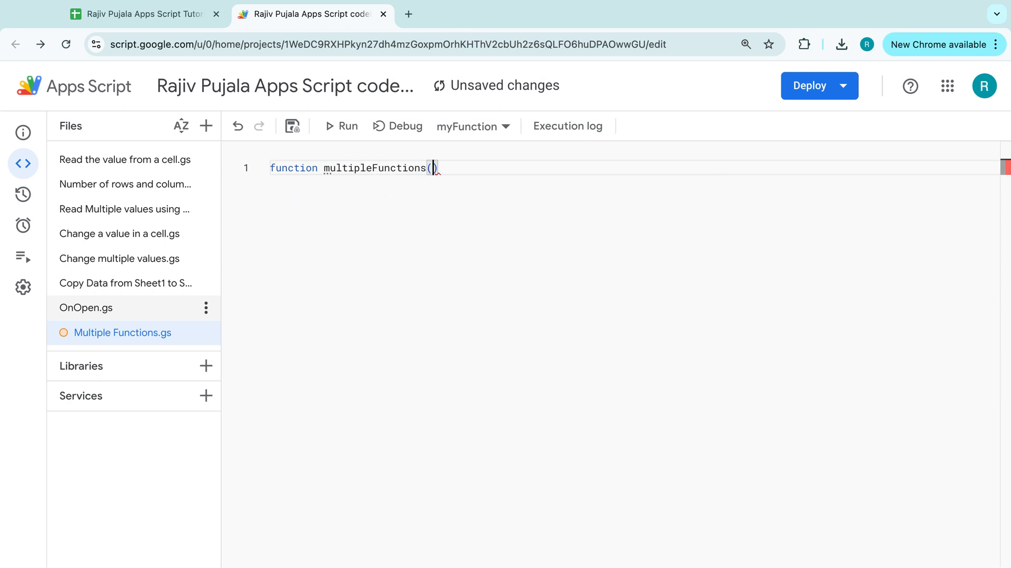
pyautogui.write('{')
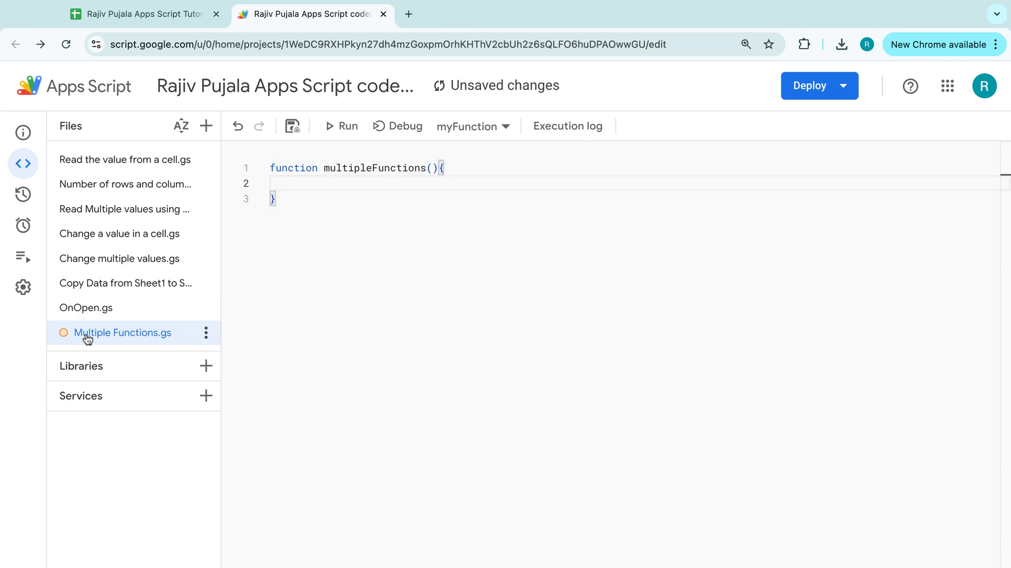
pyautogui.click(85, 307)
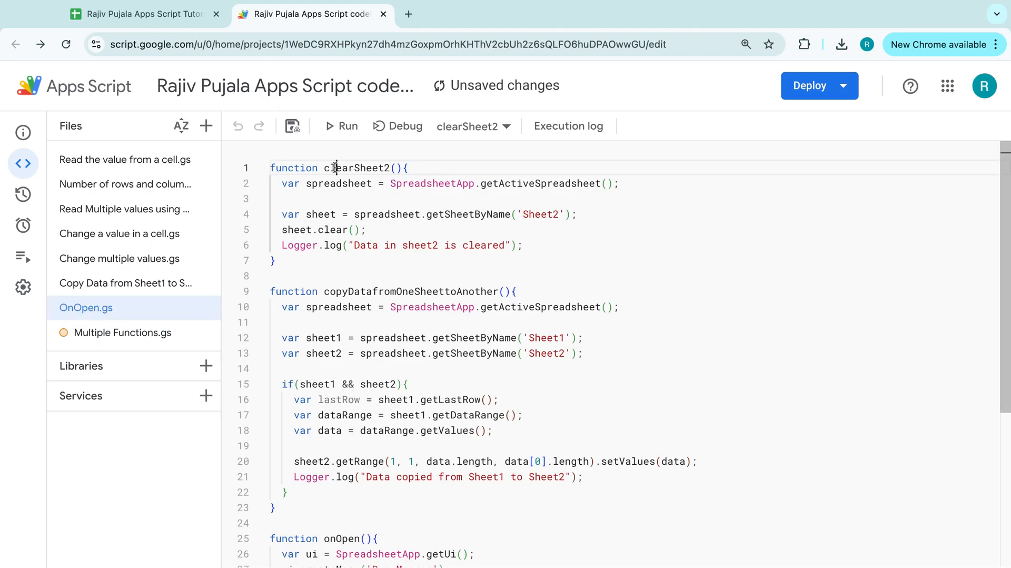
pyautogui.click(122, 333)
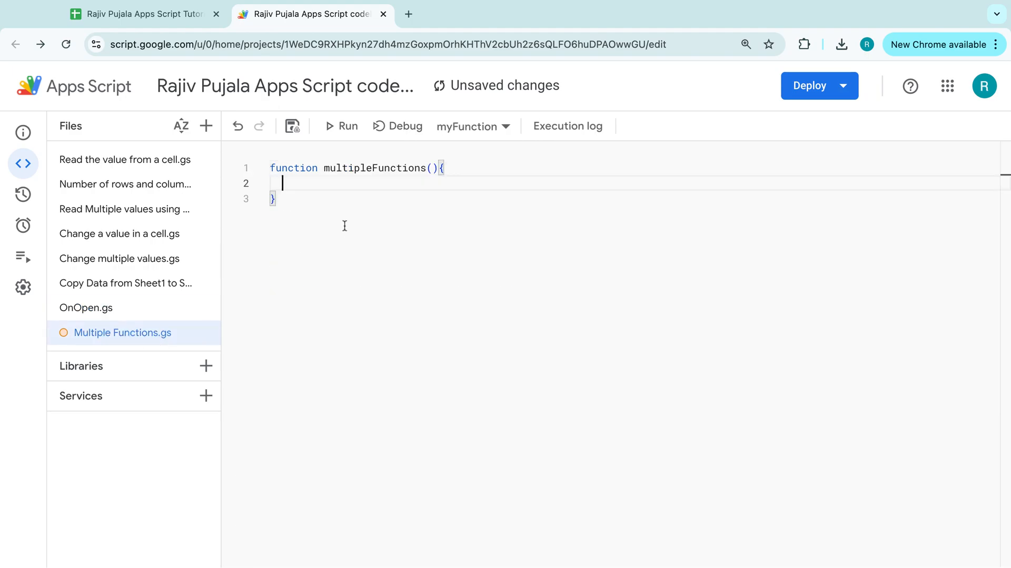
pyautogui.write('clearSheet2();')
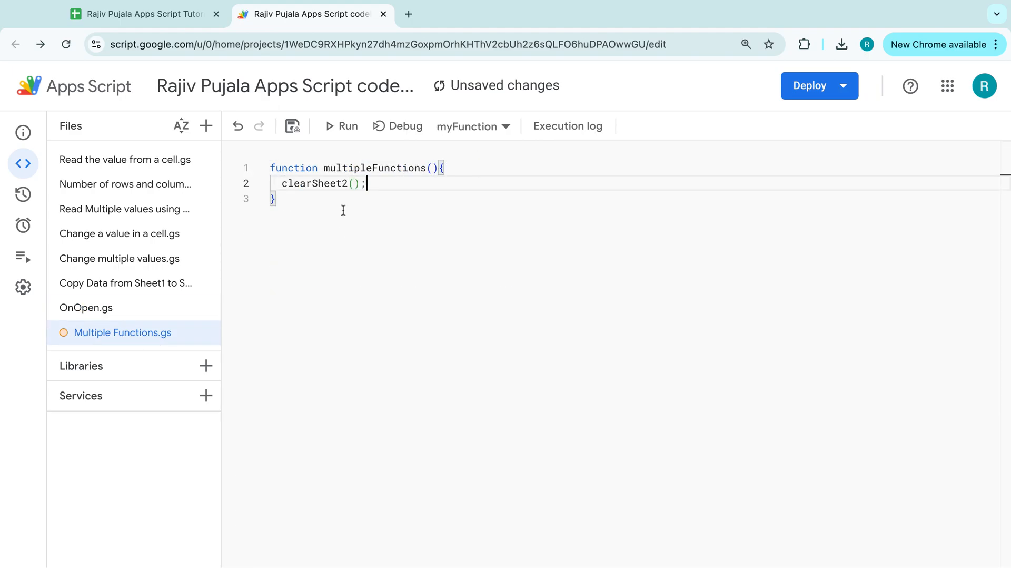
pyautogui.click(86, 307)
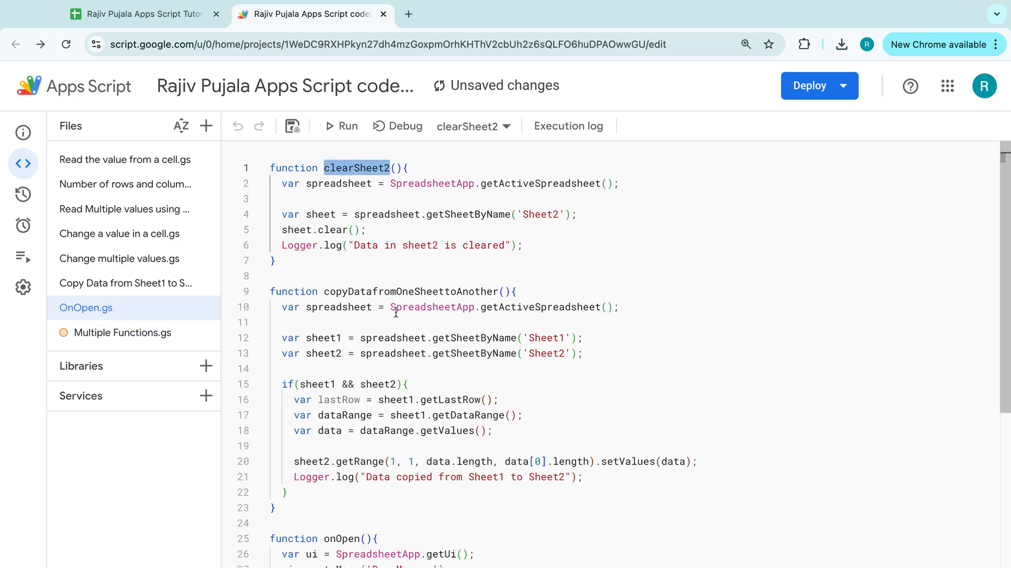
pyautogui.click(123, 333)
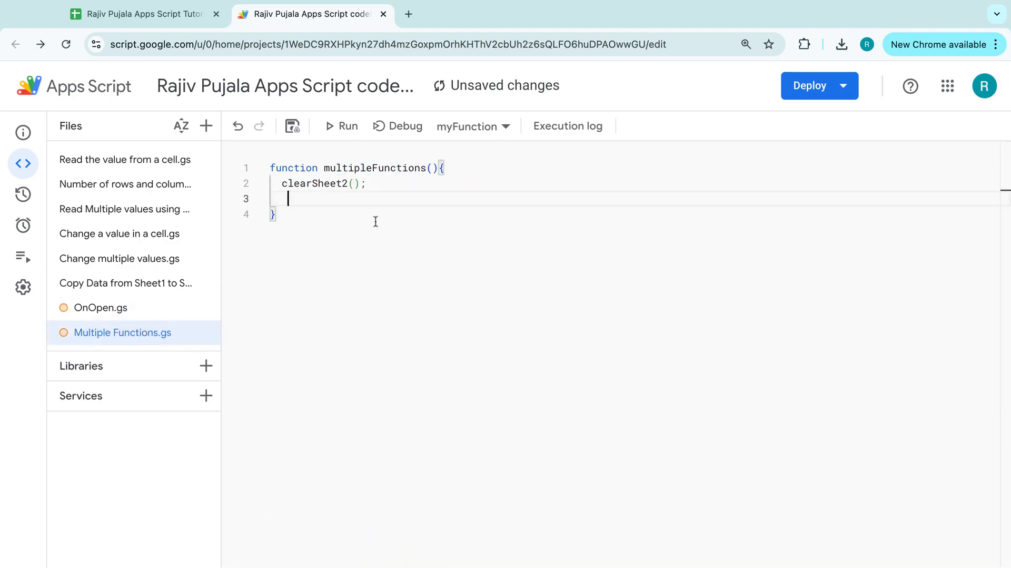
pyautogui.write('clearSheet2()')
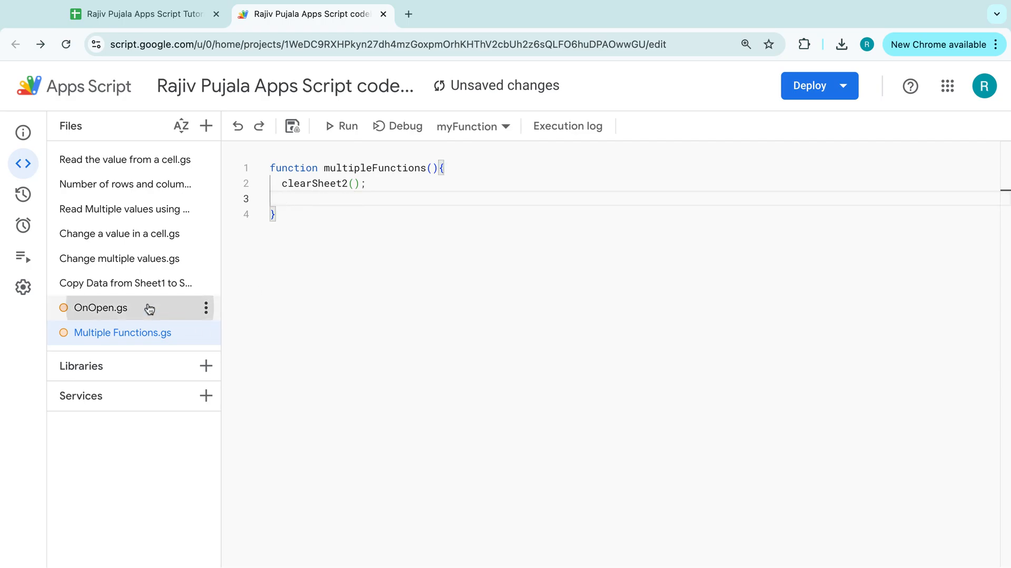
# Step: Complete the copyDatafromOneSheettoAnother() call, save, and select the multipleFunctions name
pyautogui.click(101, 307)
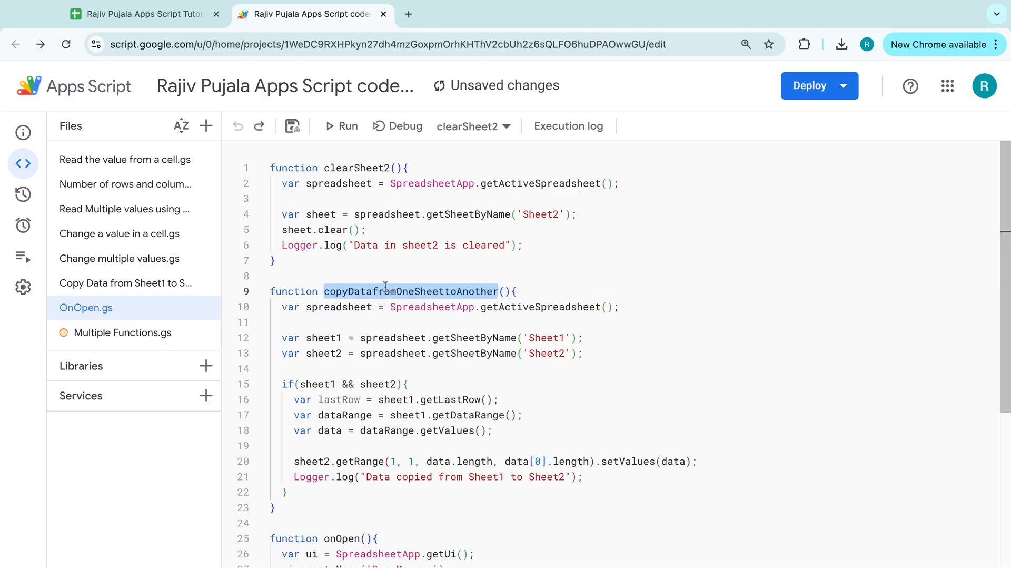
pyautogui.click(122, 332)
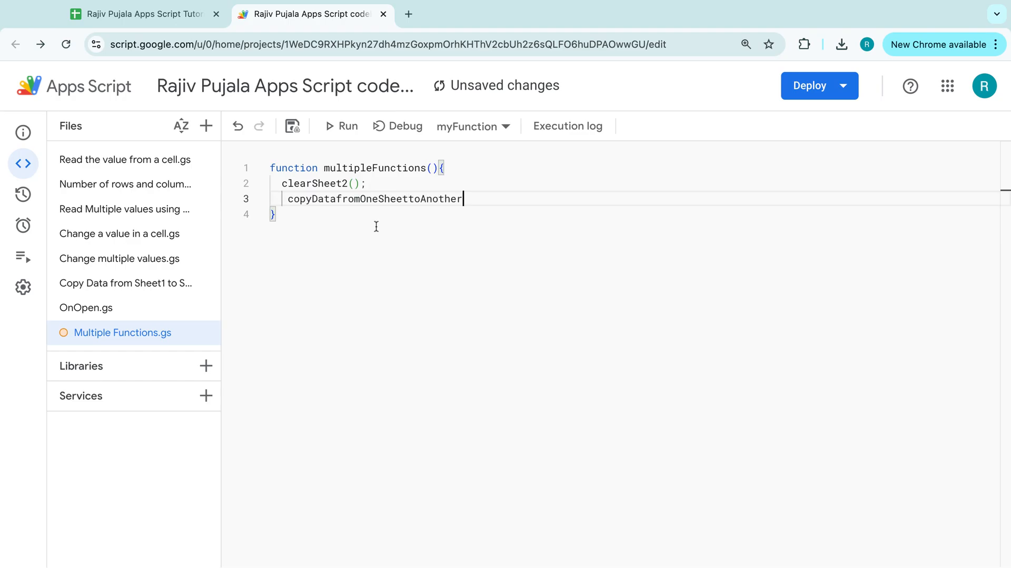
pyautogui.write('();')
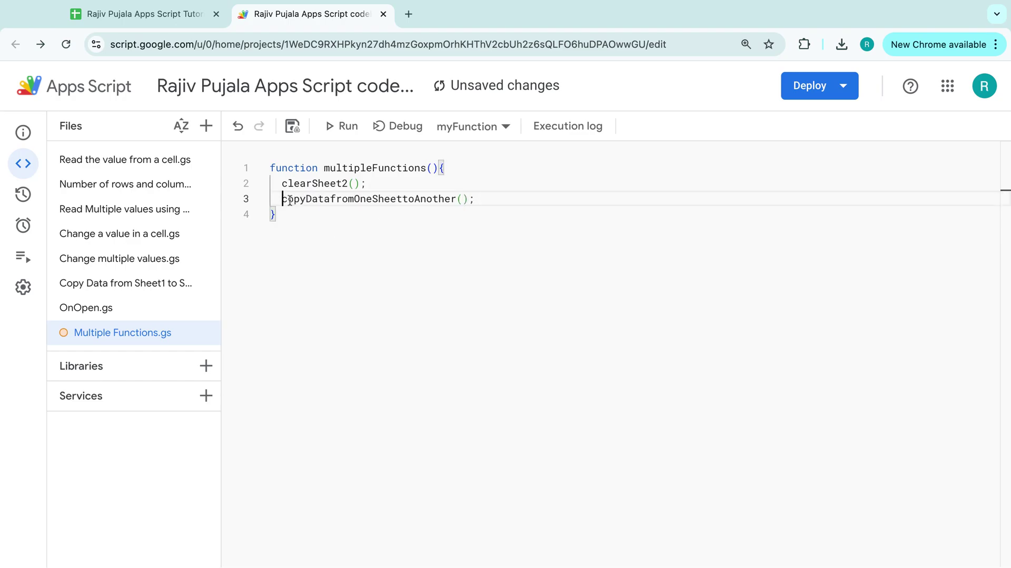
pyautogui.press('ctrl+s')
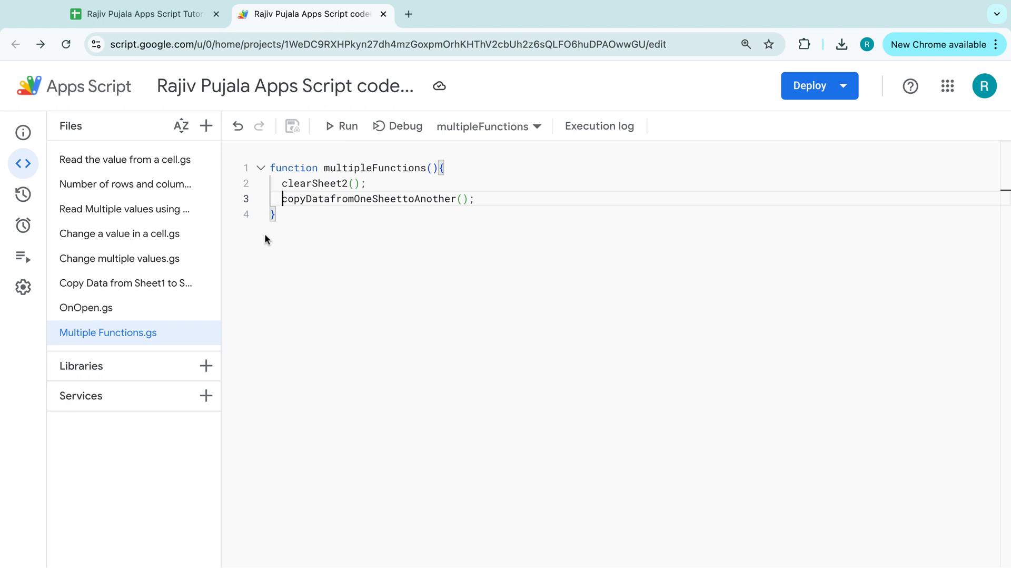
pyautogui.moveTo(290, 220)
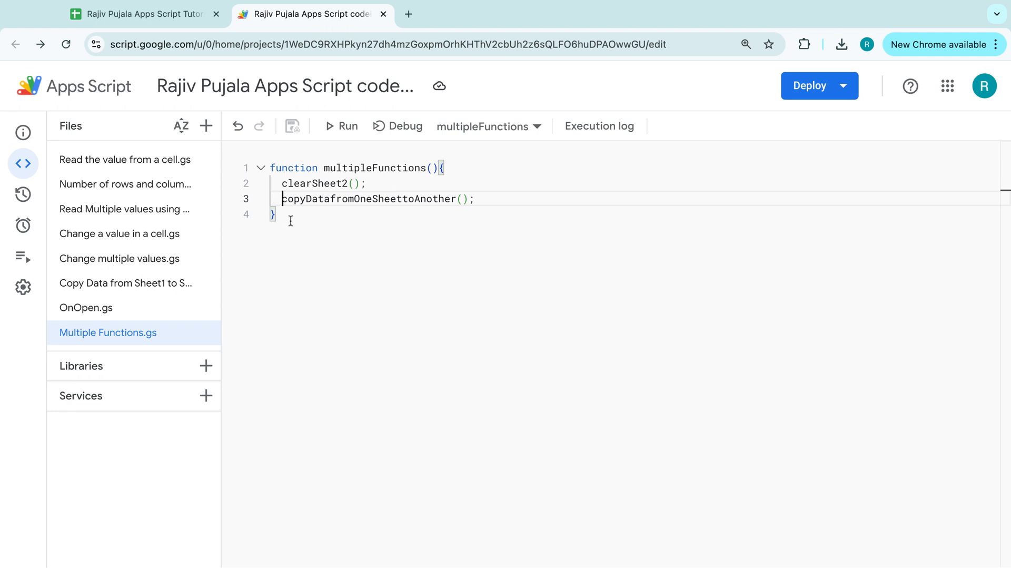
pyautogui.doubleClick(374, 168)
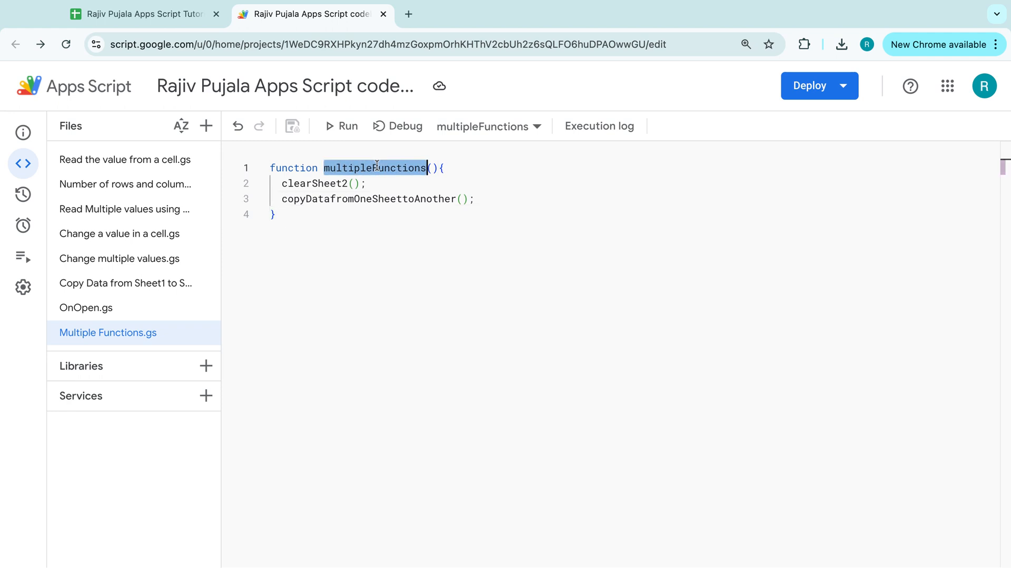
pyautogui.click(135, 13)
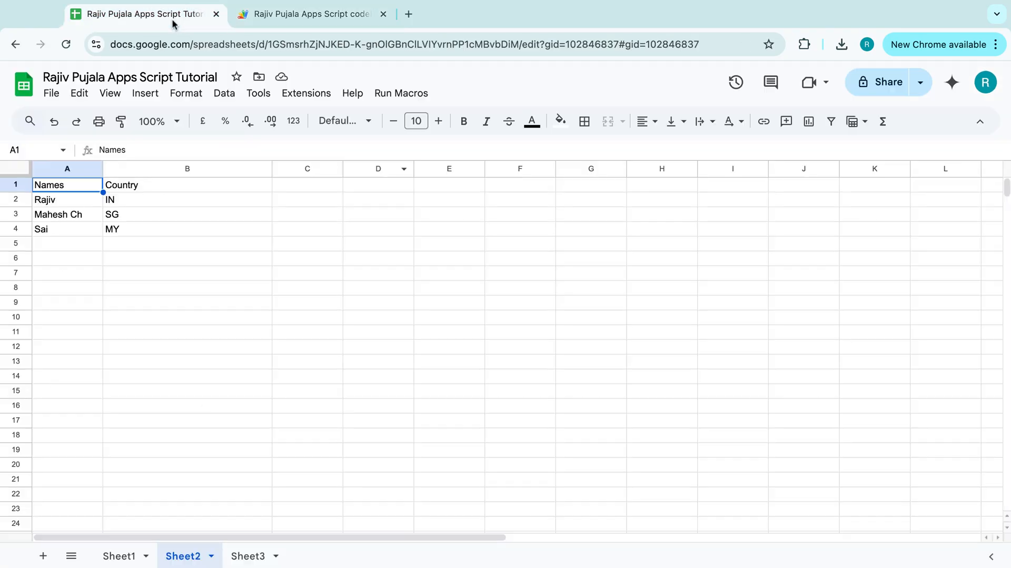
pyautogui.click(308, 14)
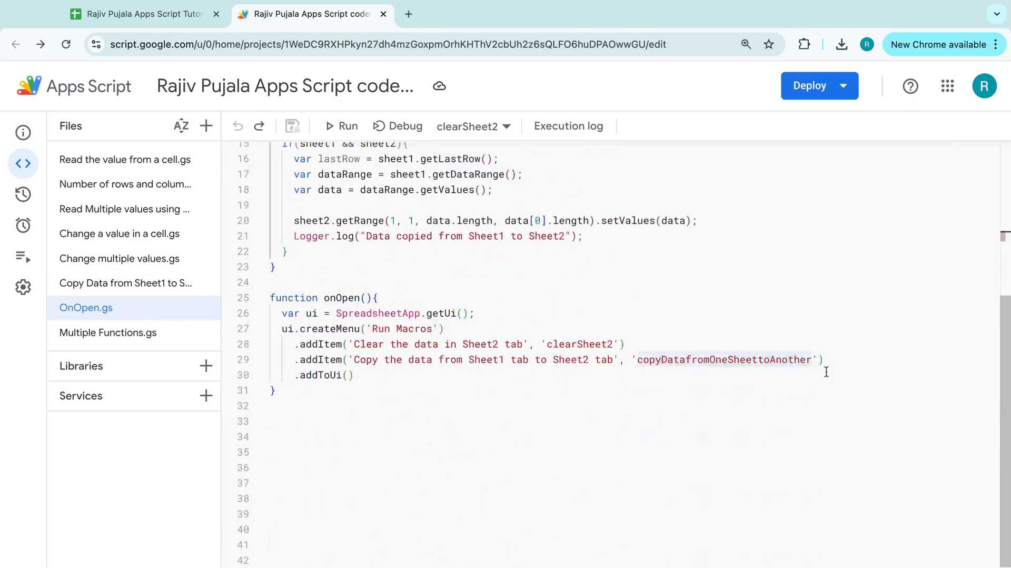
# Step: Add .addItem('Run both functions', 'multipleFunctions') to the onOpen menu in OnOpen.gs
pyautogui.write(".addItem('")
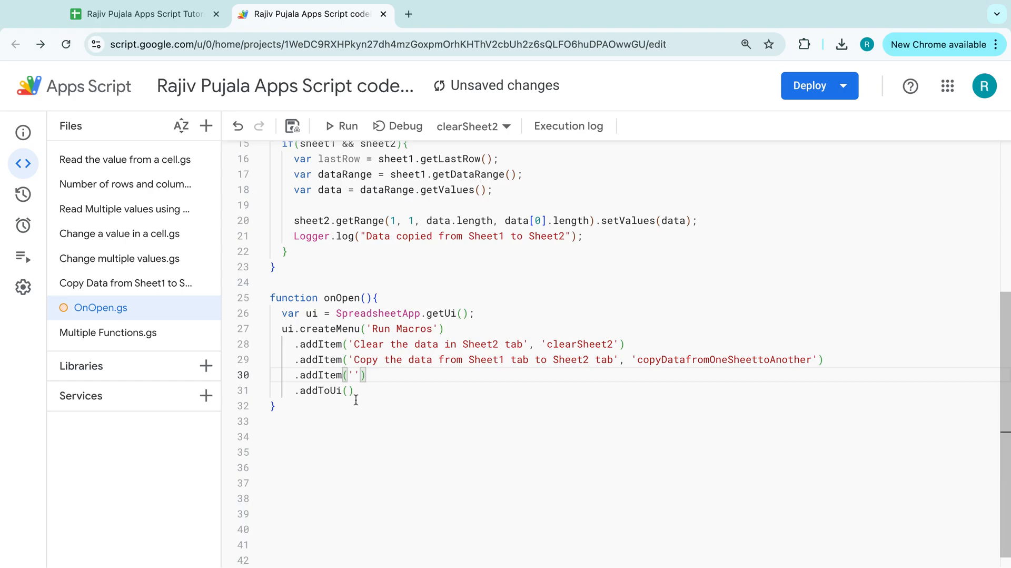
pyautogui.write('Run both functions')
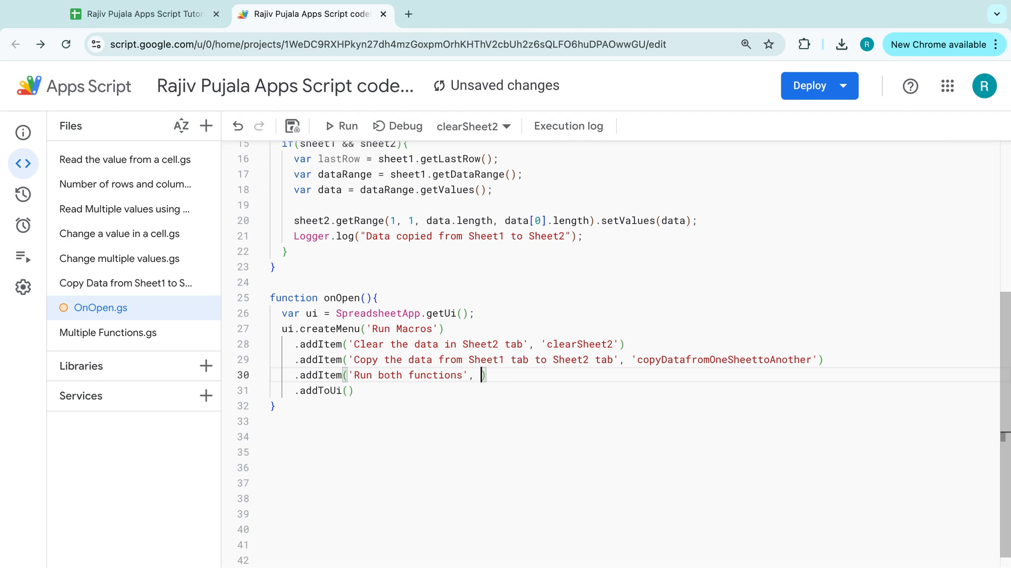
pyautogui.write("'multipleFunctions'")
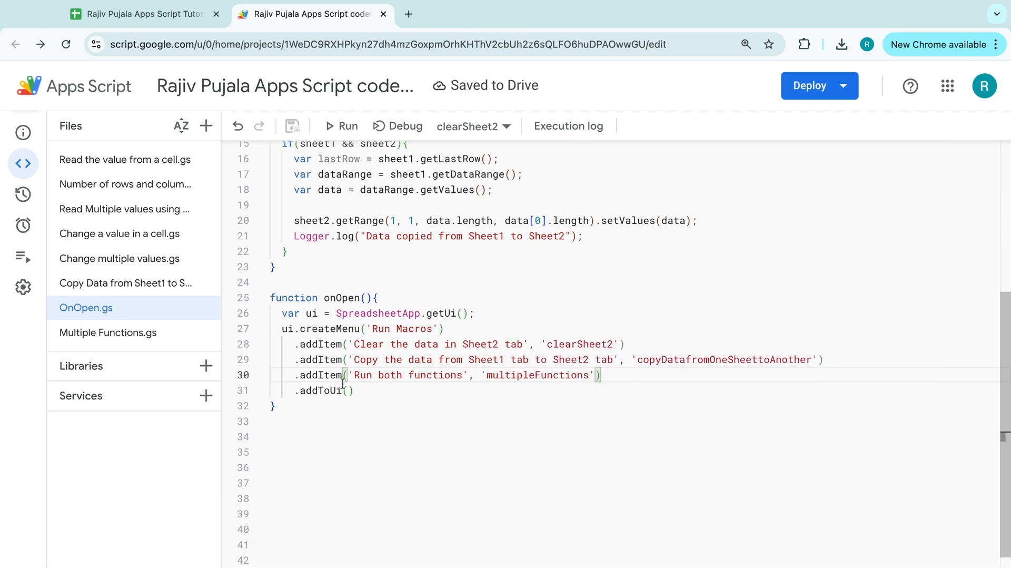
pyautogui.doubleClick(537, 375)
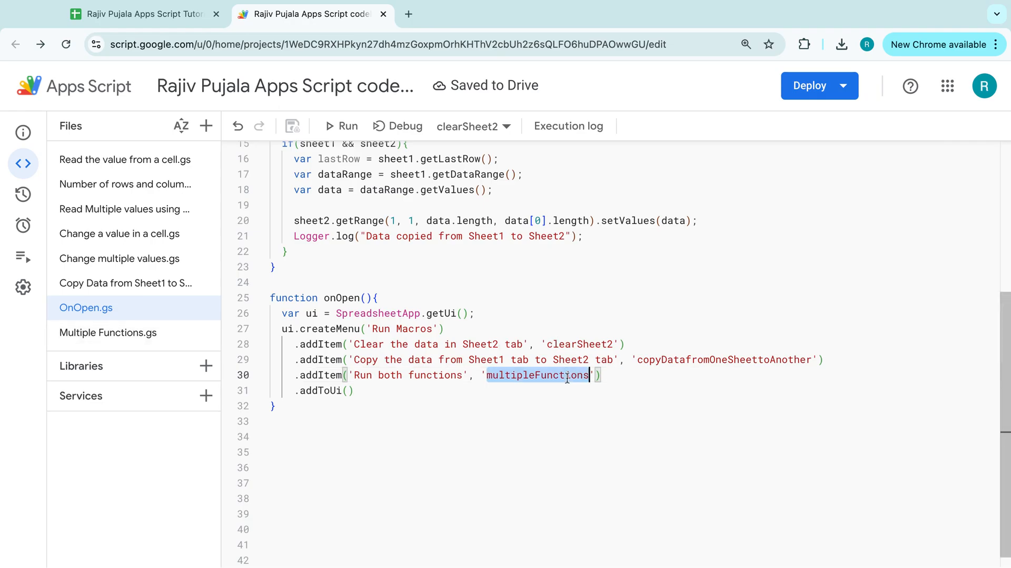
pyautogui.click(108, 332)
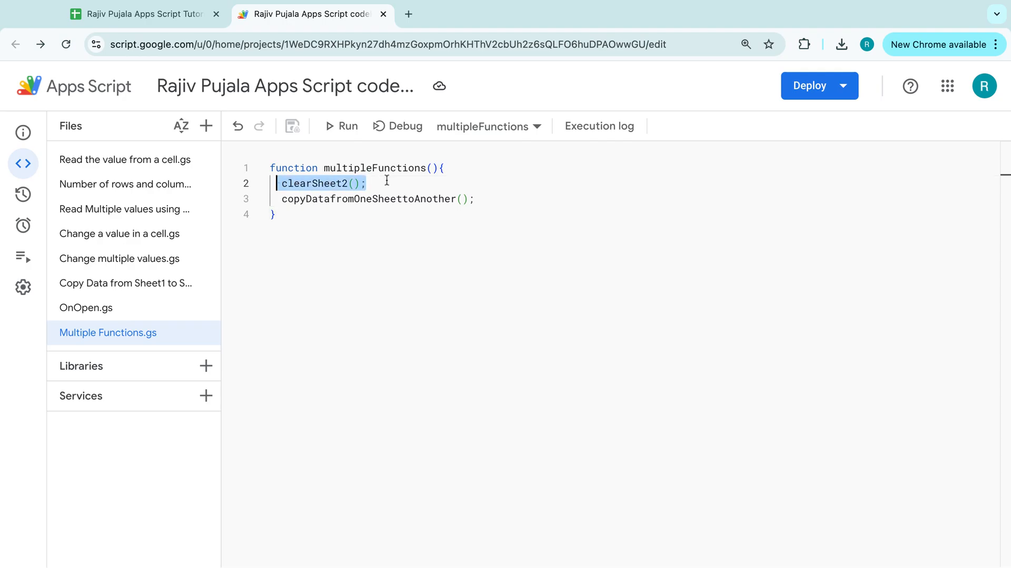
pyautogui.moveTo(327, 201)
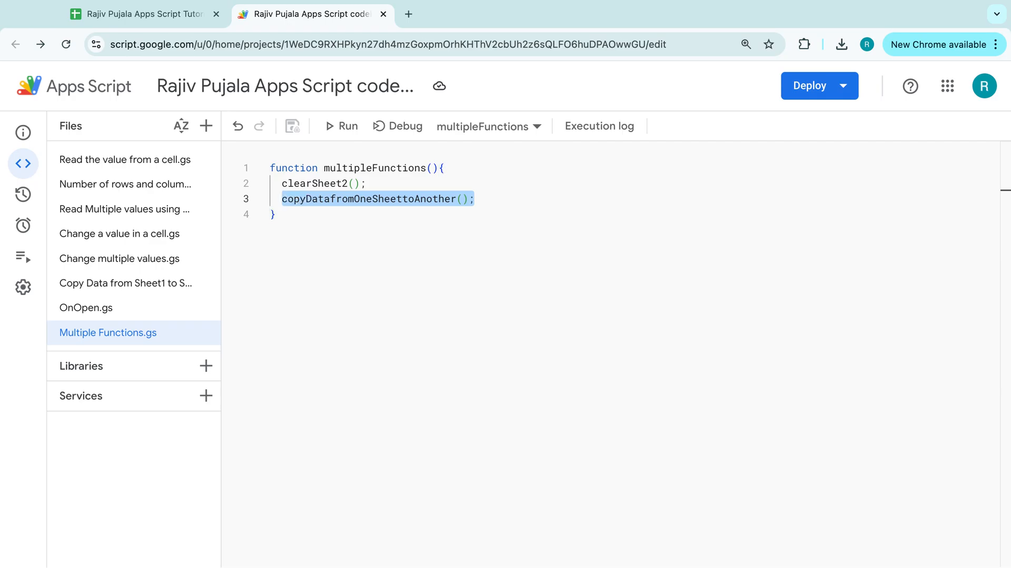
# Step: Return to the Google Sheets spreadsheet tab
pyautogui.click(142, 13)
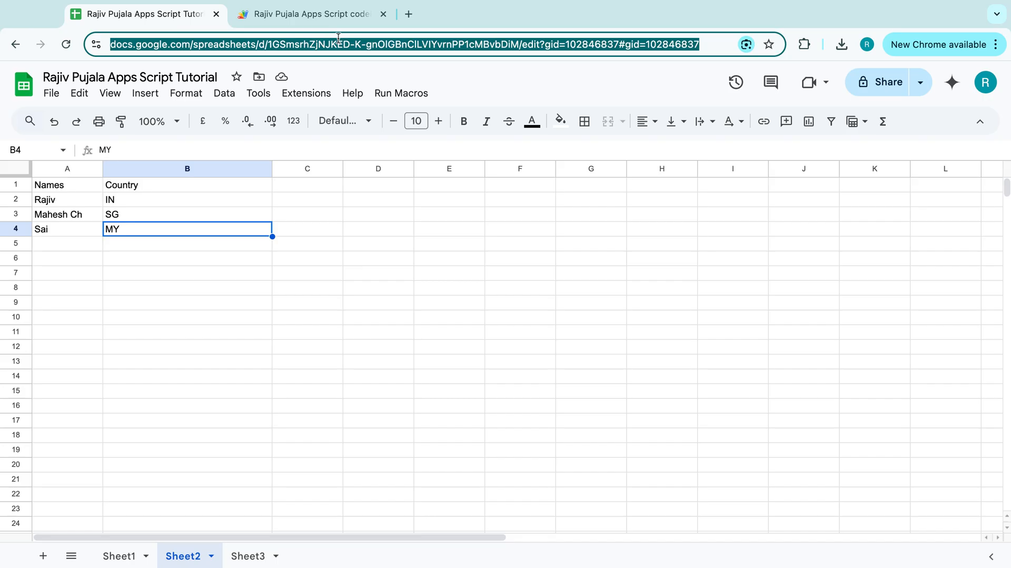
# Step: Close Apps Script, then run the 'Clear Sheet2' and 'Copy Sheet1 to Sheet2' macros
pyautogui.click(382, 14)
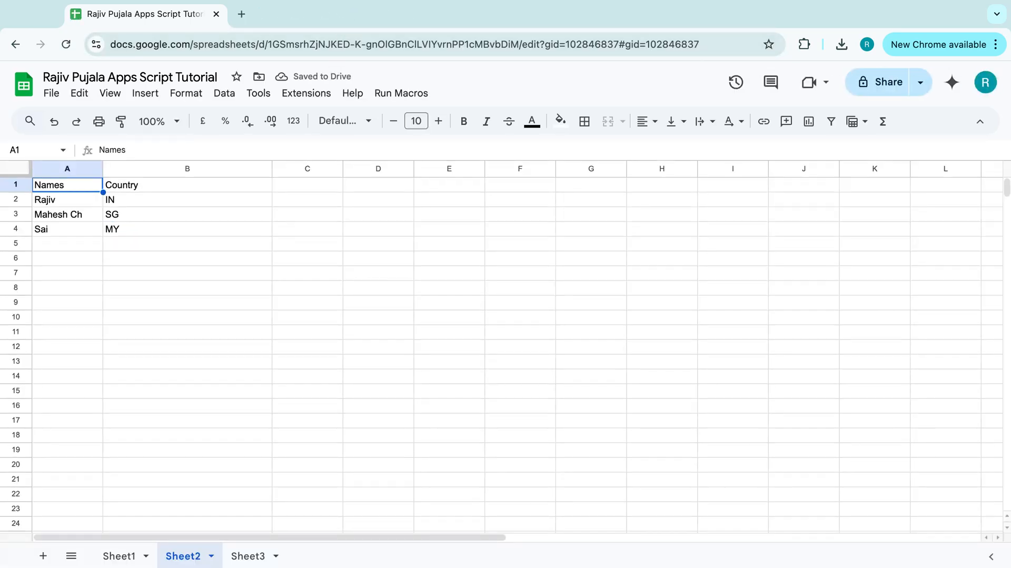
pyautogui.moveTo(400, 93)
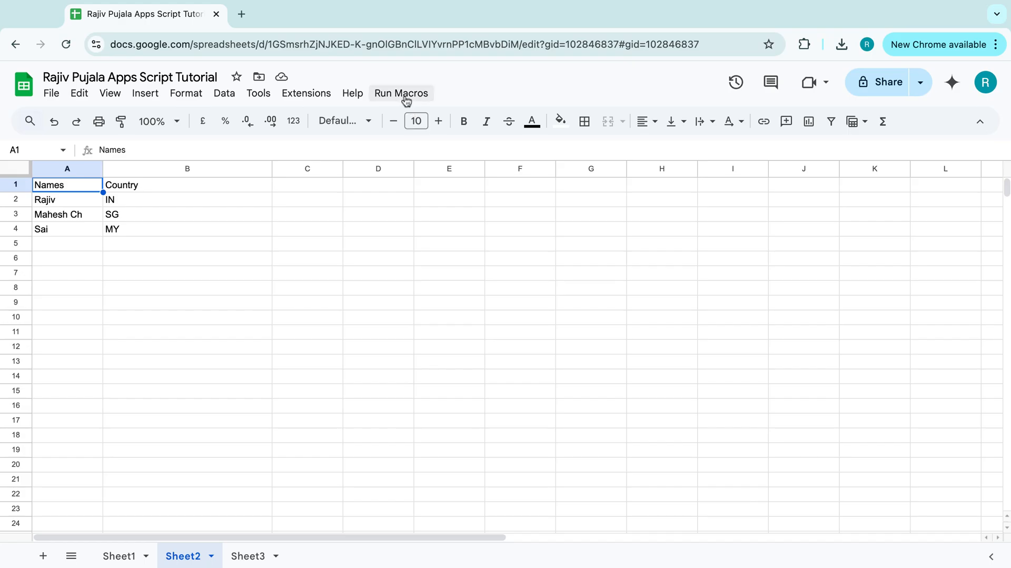
pyautogui.click(401, 93)
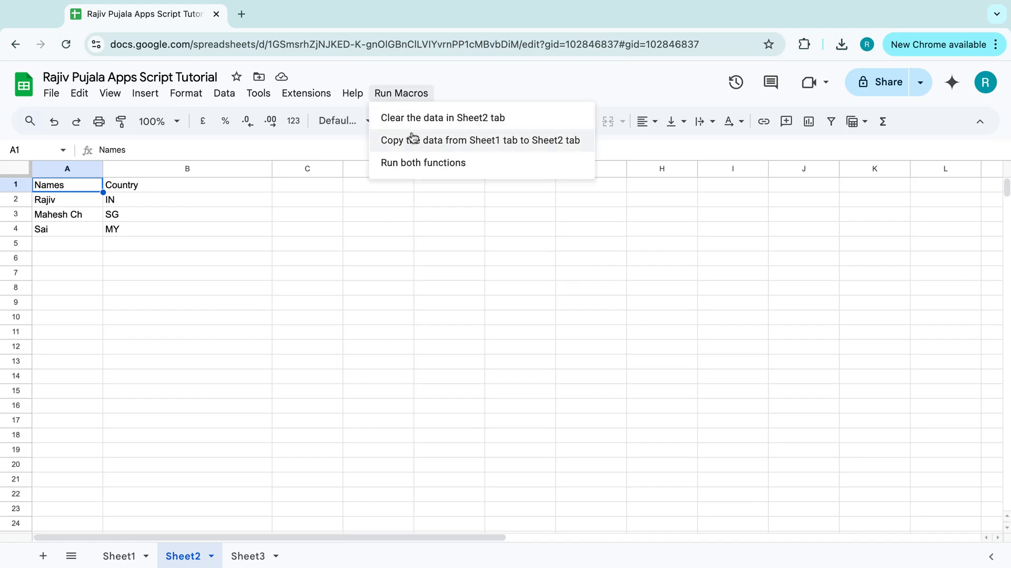
pyautogui.moveTo(424, 128)
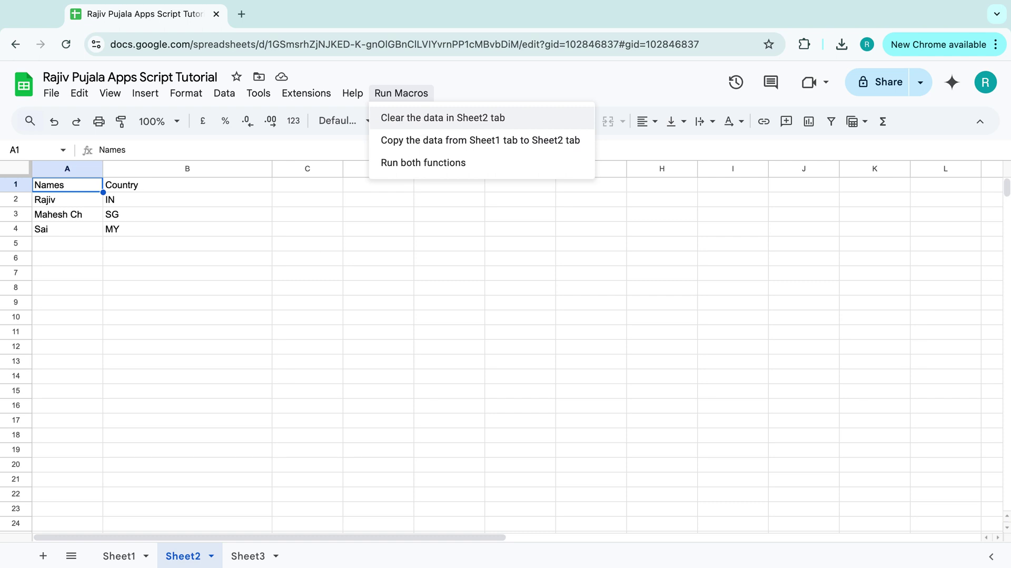
pyautogui.click(443, 117)
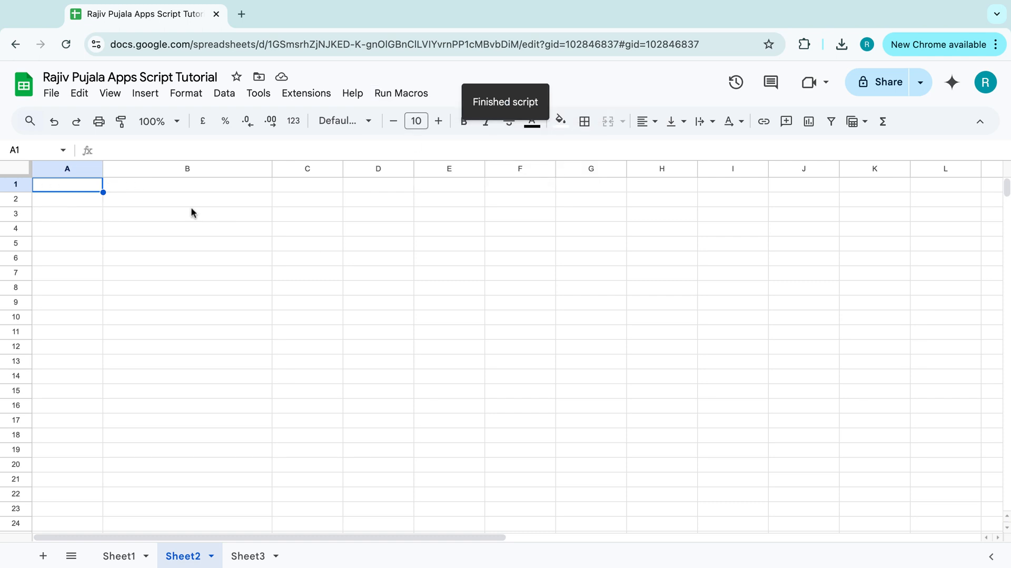
pyautogui.moveTo(401, 93)
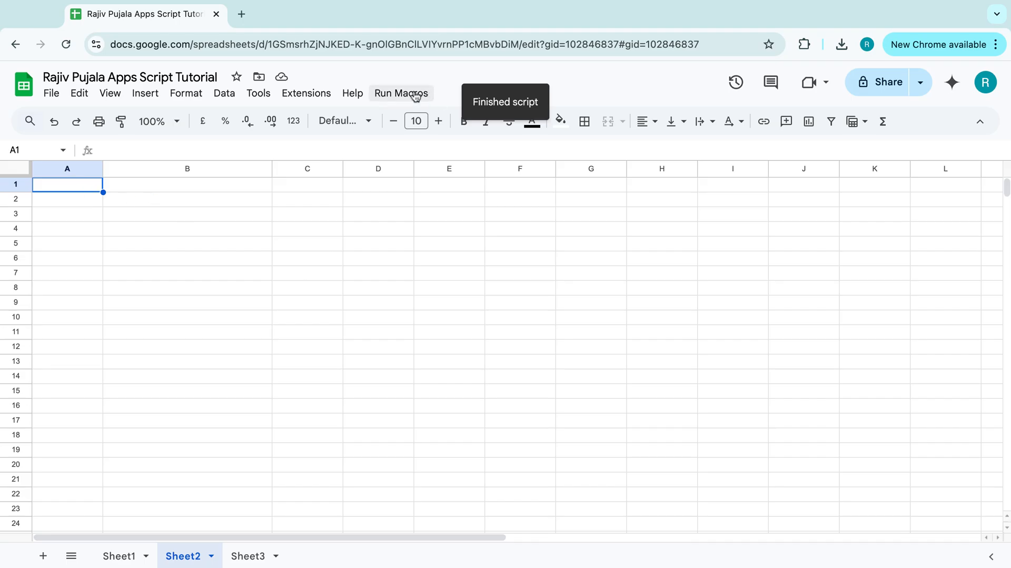
pyautogui.click(400, 93)
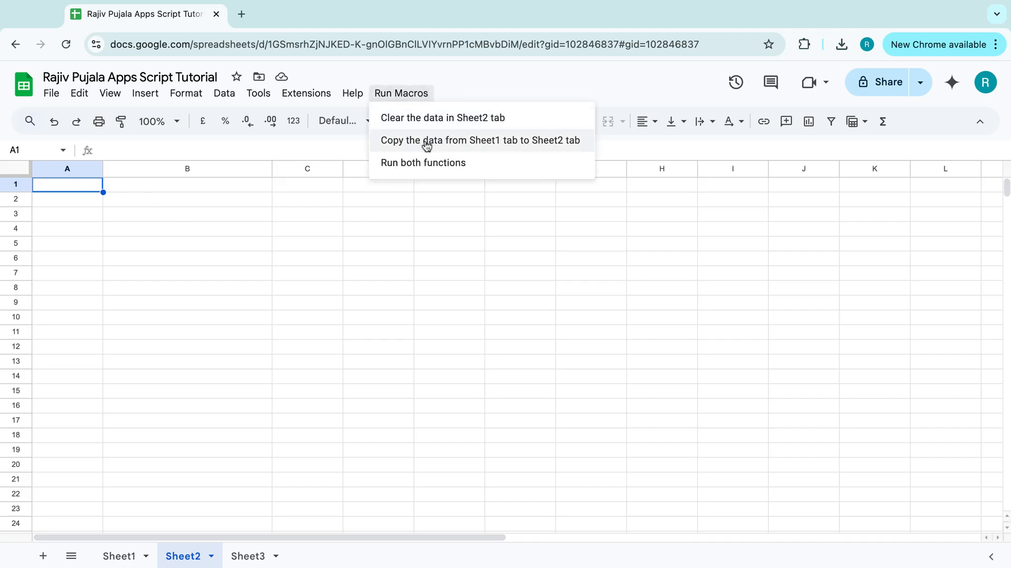
pyautogui.click(480, 141)
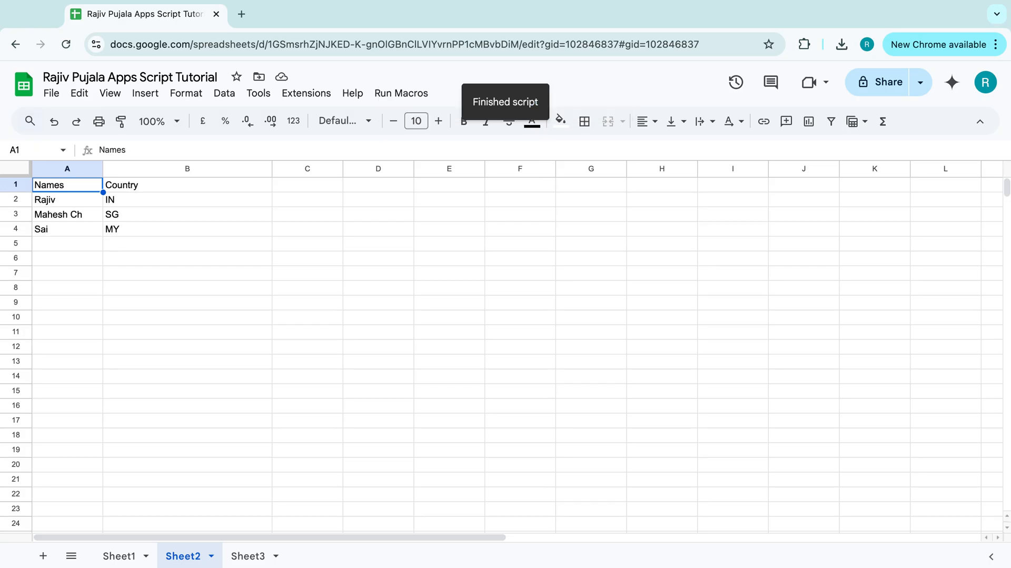
pyautogui.click(401, 92)
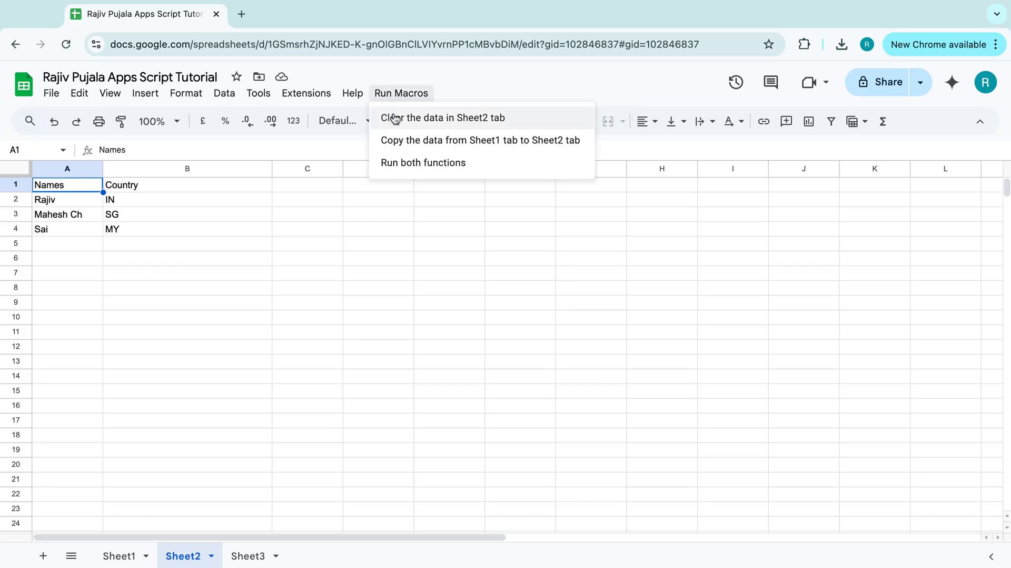
pyautogui.moveTo(442, 119)
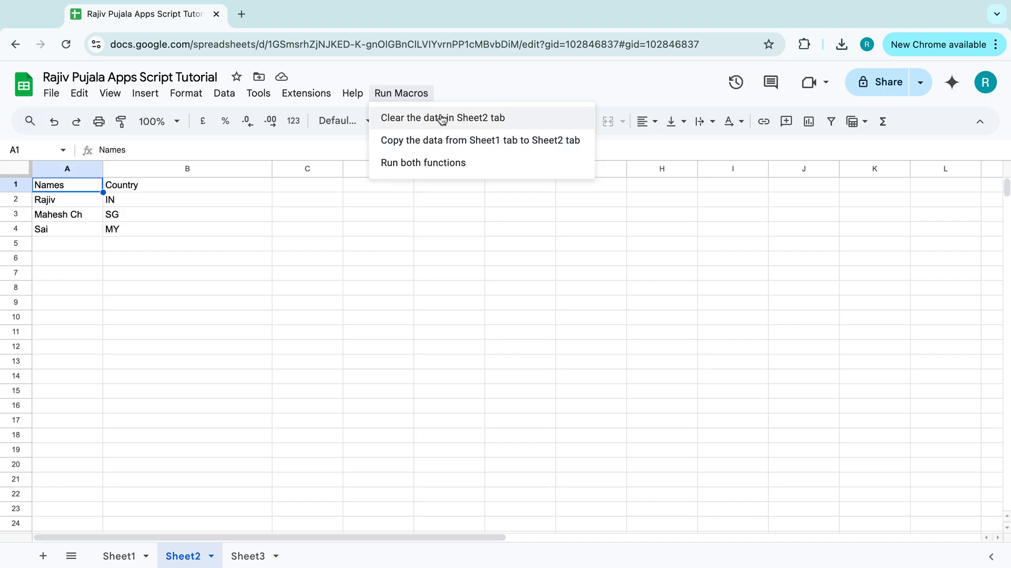
pyautogui.moveTo(437, 166)
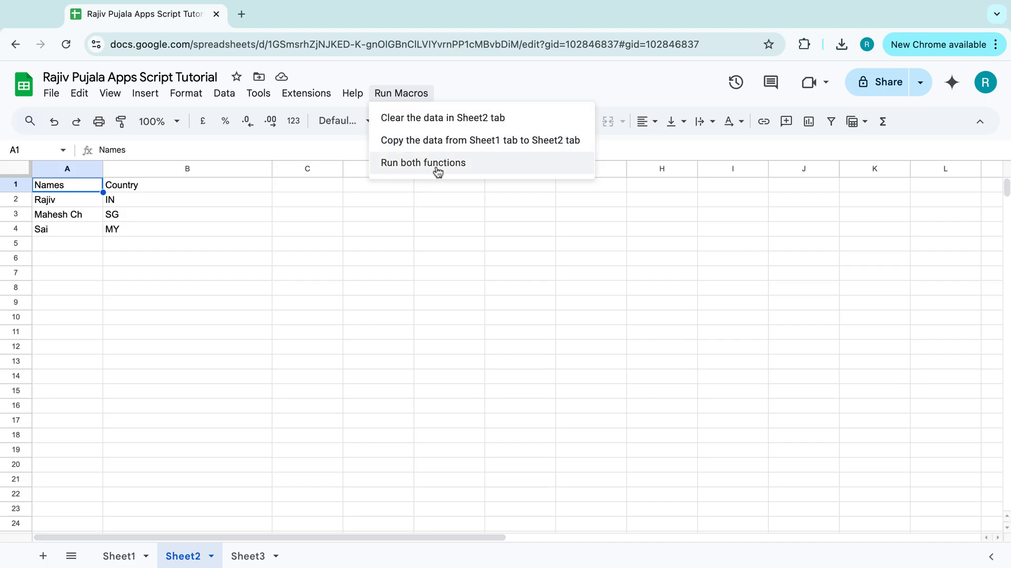
pyautogui.click(423, 161)
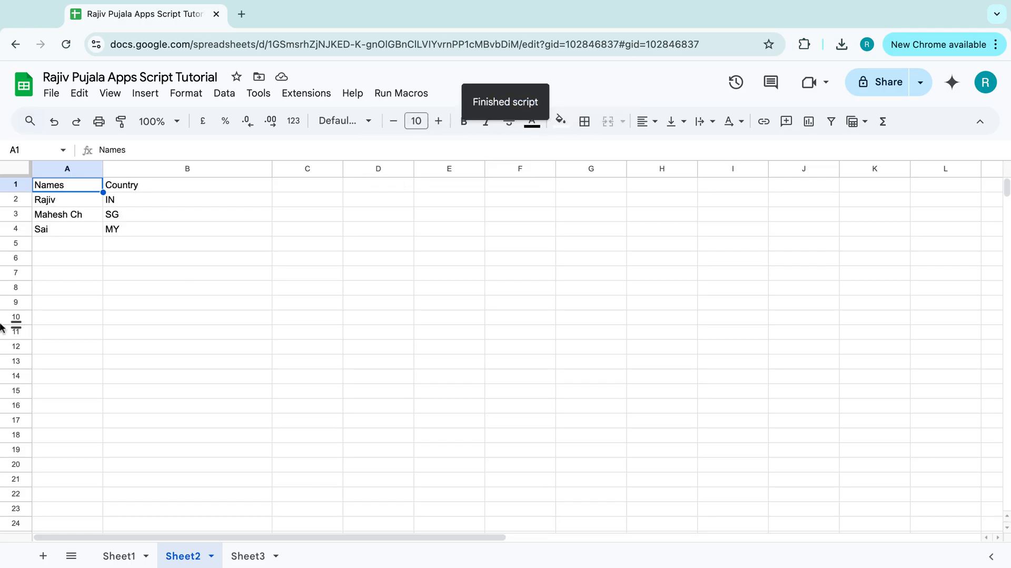
pyautogui.moveTo(42, 310)
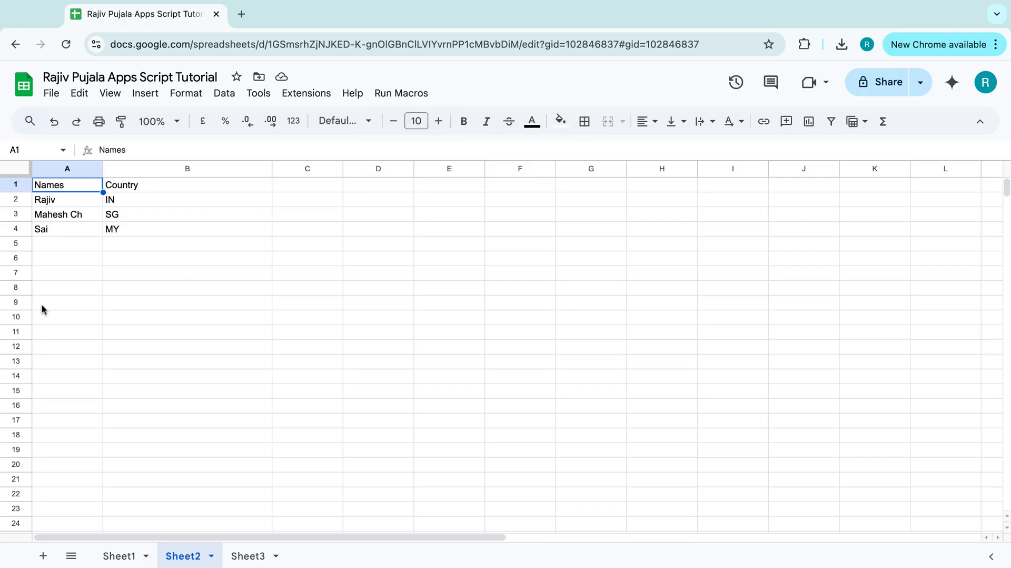
pyautogui.moveTo(127, 306)
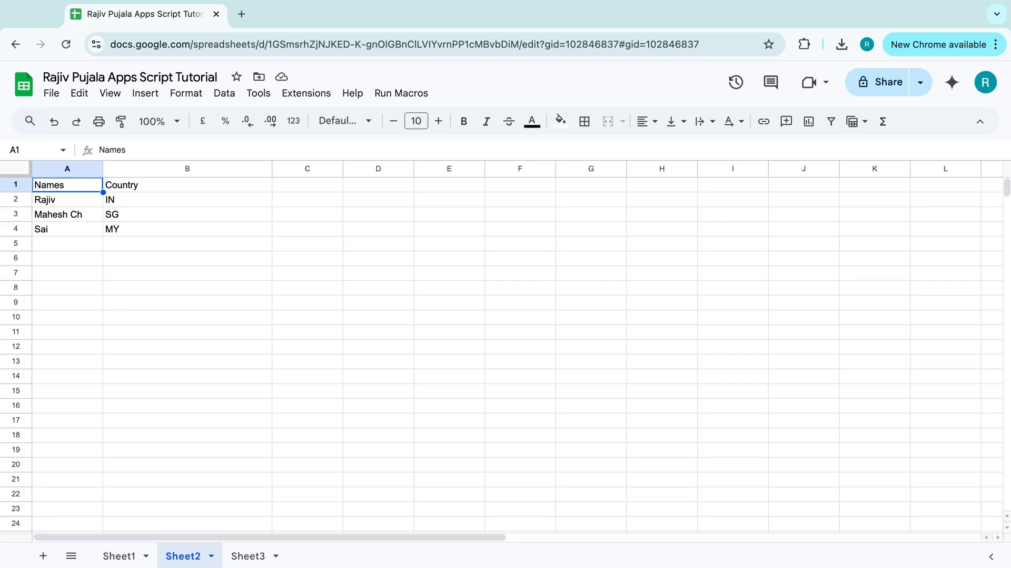
pyautogui.moveTo(145, 370)
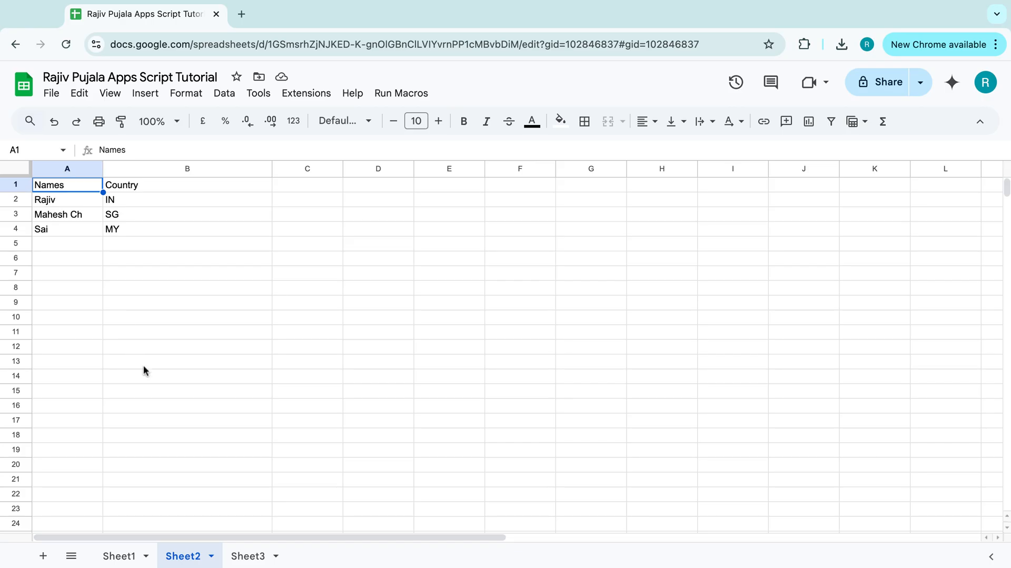
pyautogui.moveTo(594, 531)
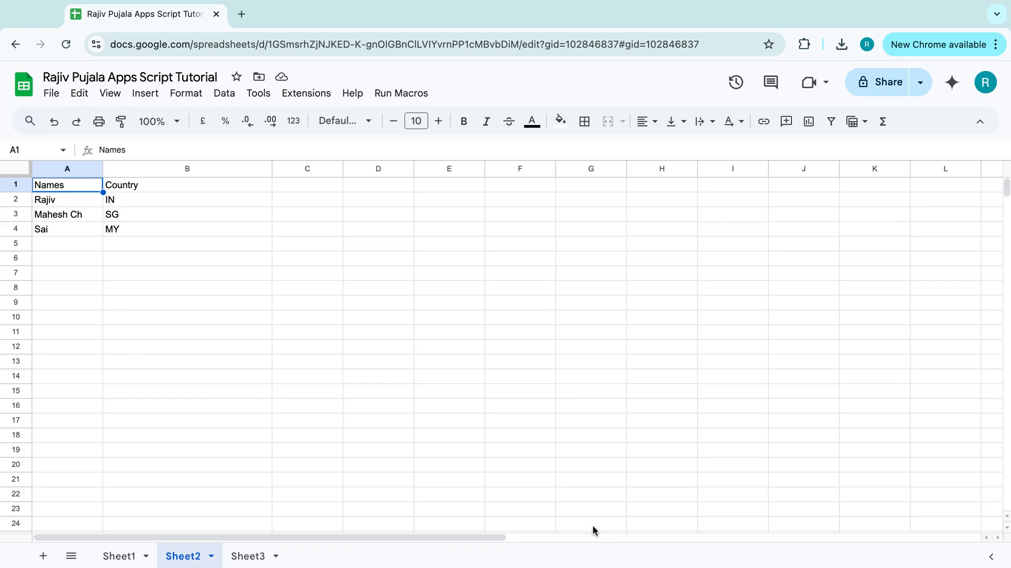